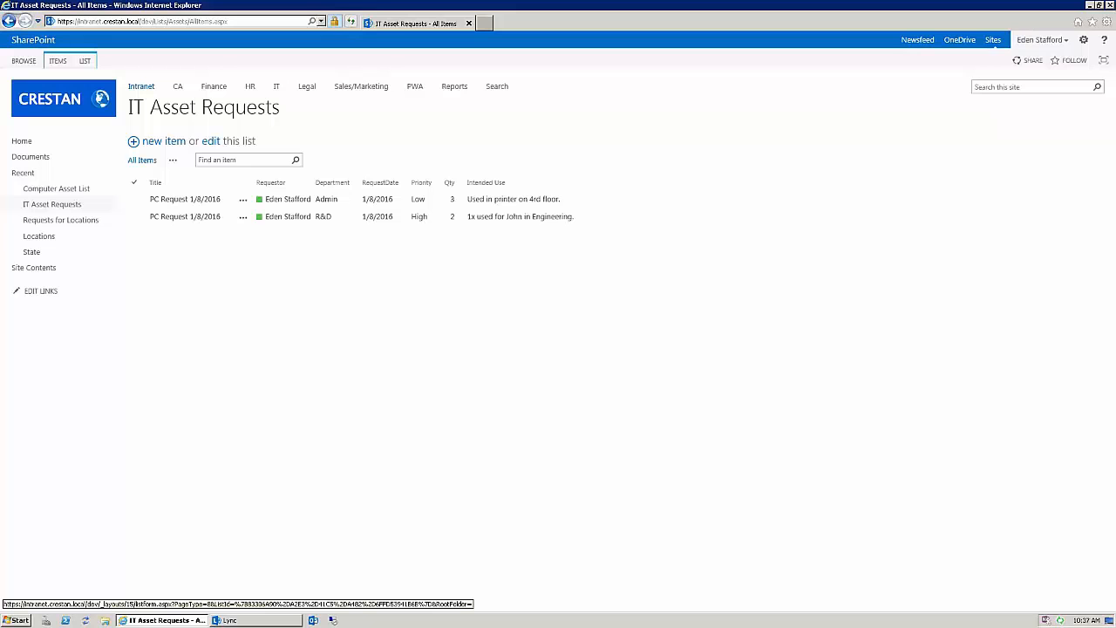
mouse_move(375, 358)
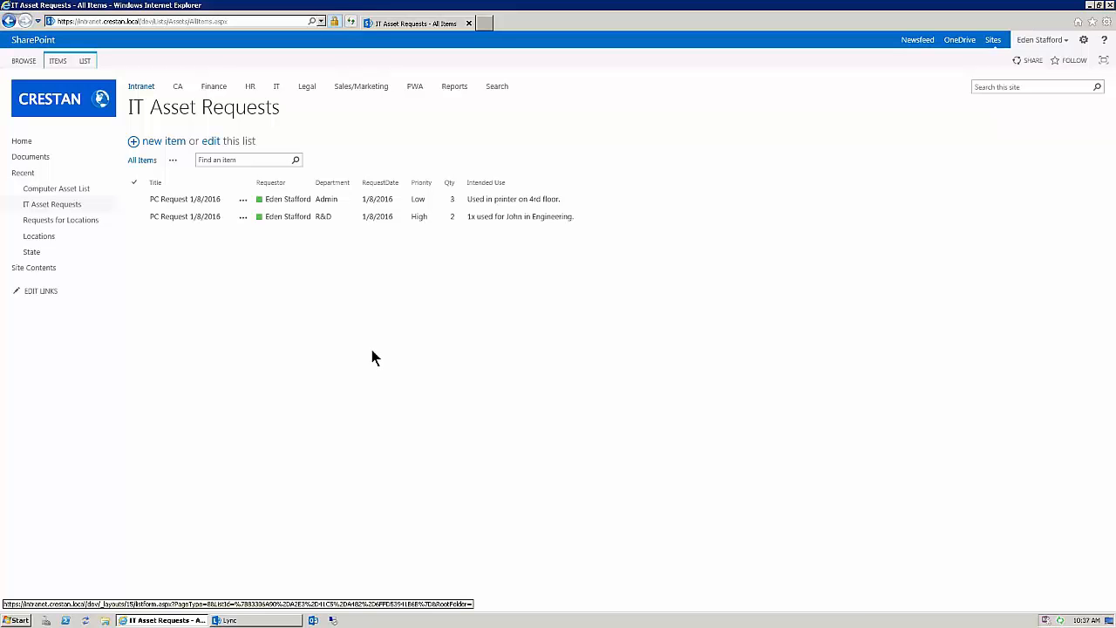
mouse_move(341, 326)
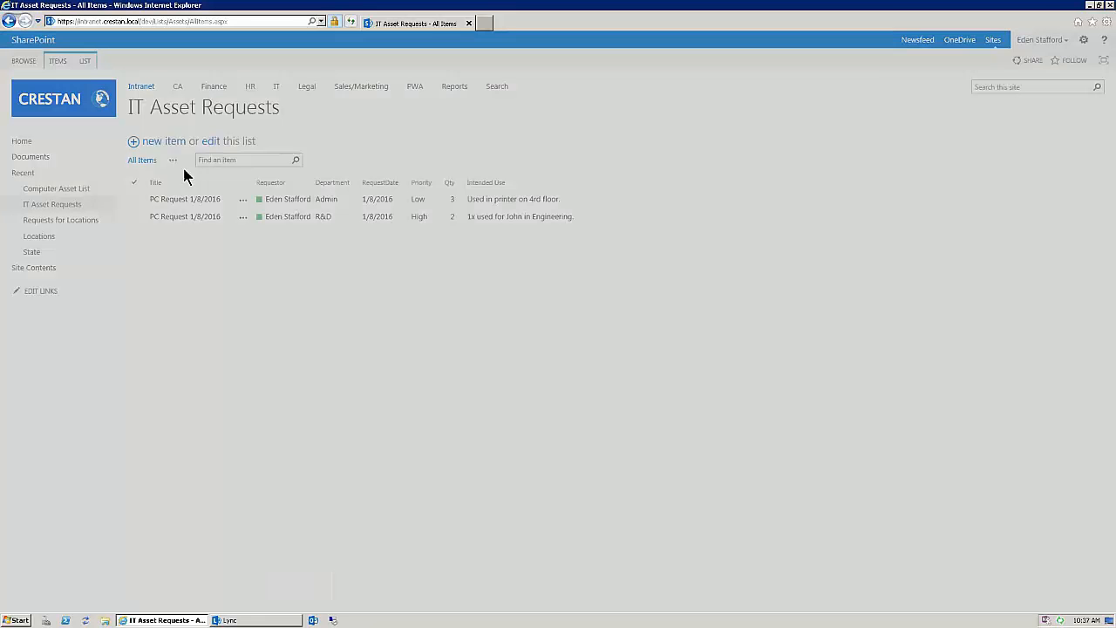
- Open a blank new equipment request form, then close it without saving
click(163, 139)
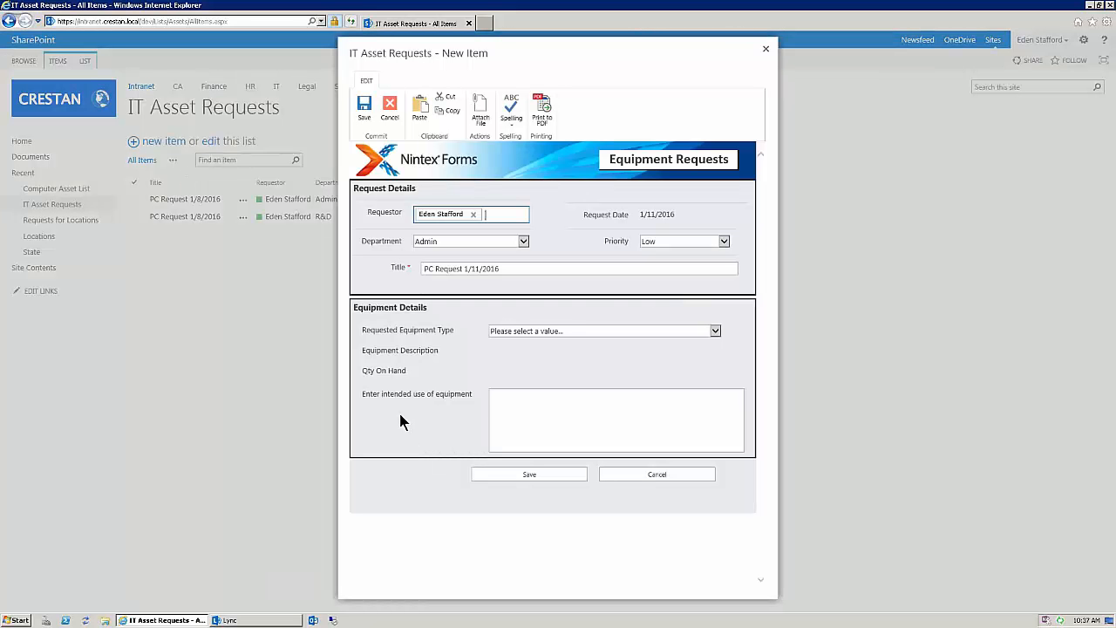
mouse_move(583, 161)
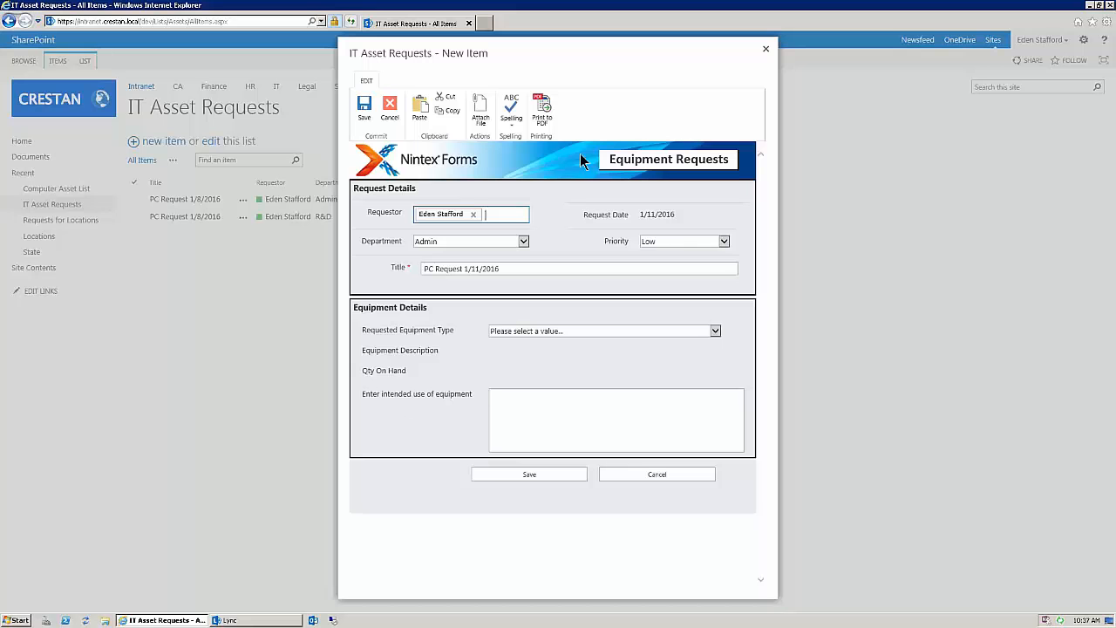
mouse_move(551, 123)
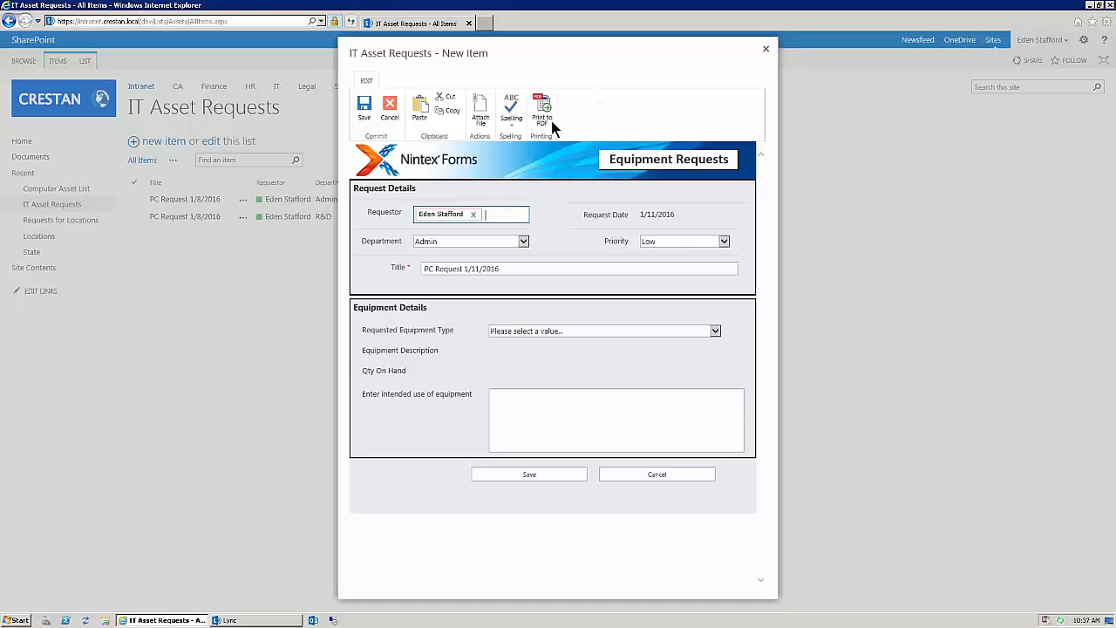
mouse_move(561, 125)
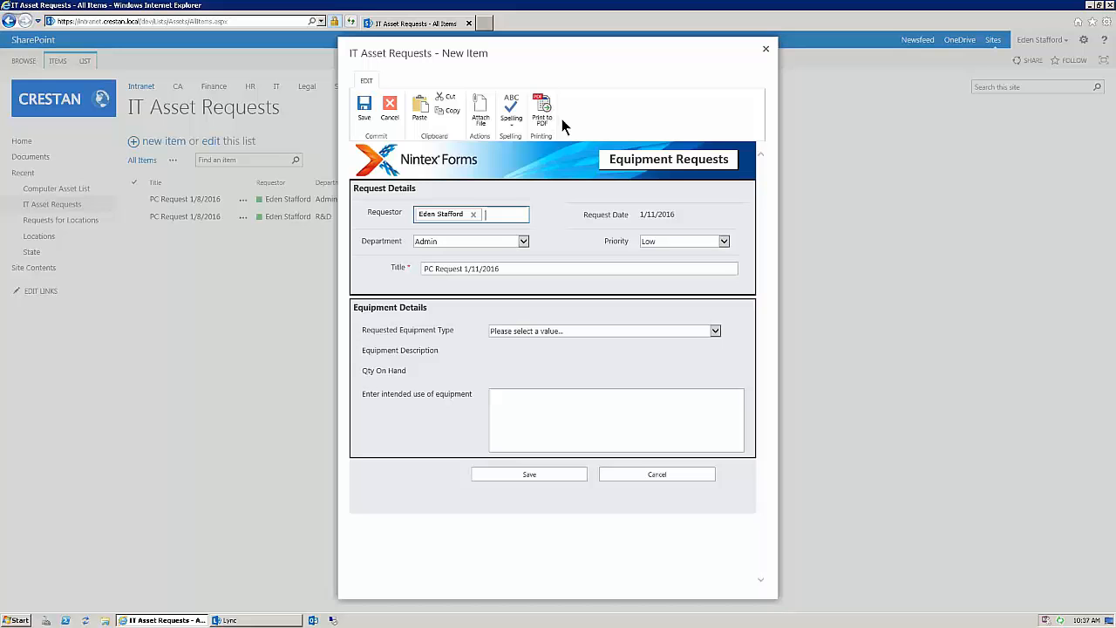
mouse_move(550, 142)
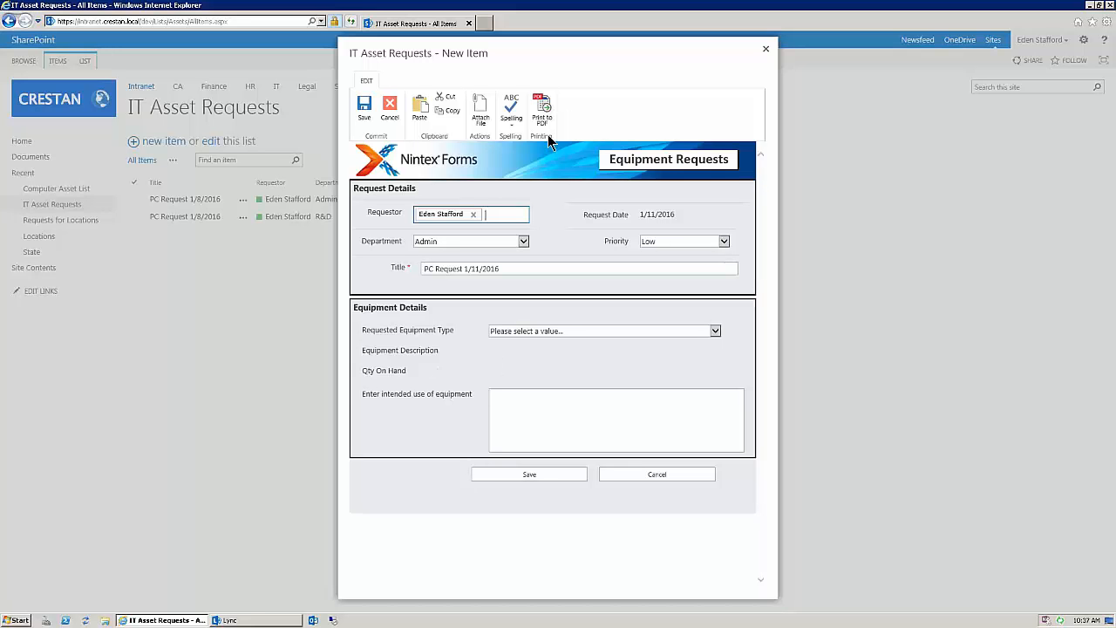
mouse_move(550, 313)
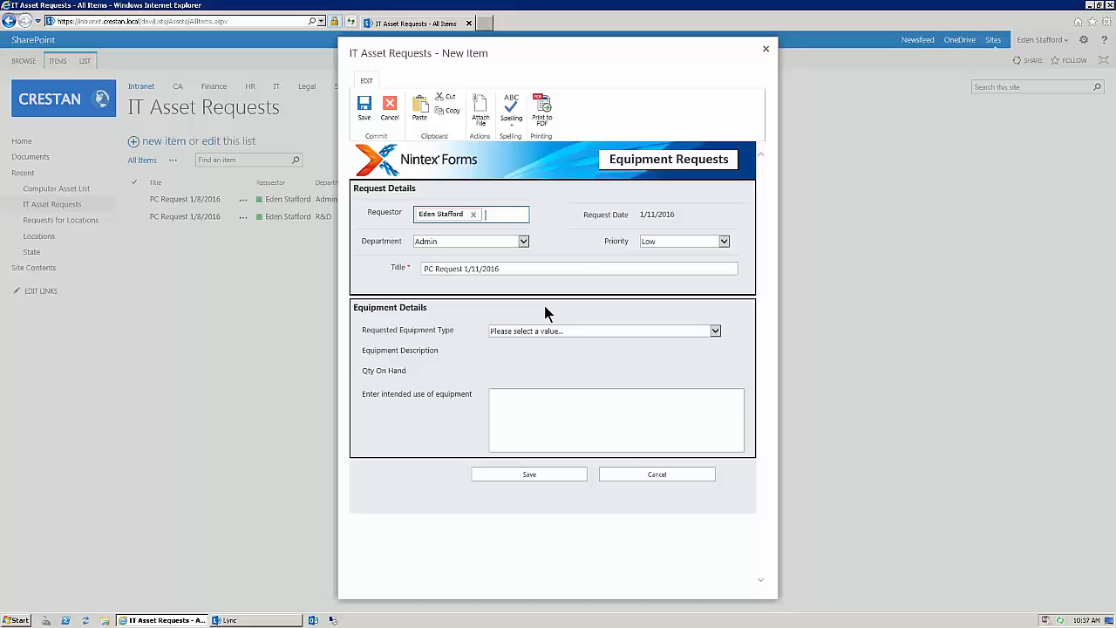
mouse_move(740, 359)
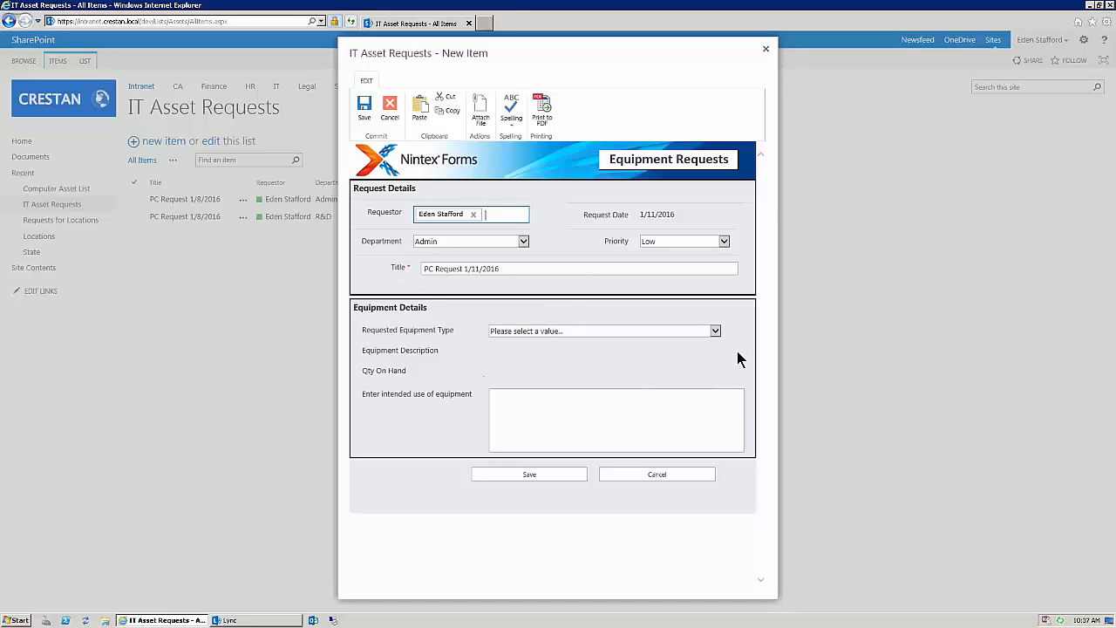
mouse_move(767, 49)
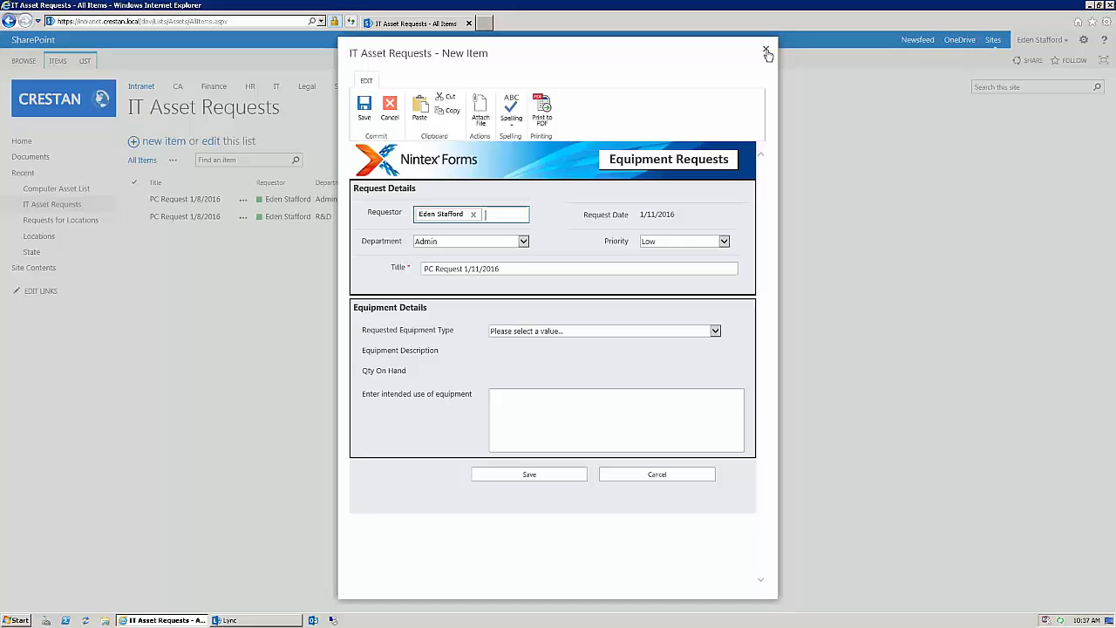
mouse_move(589, 378)
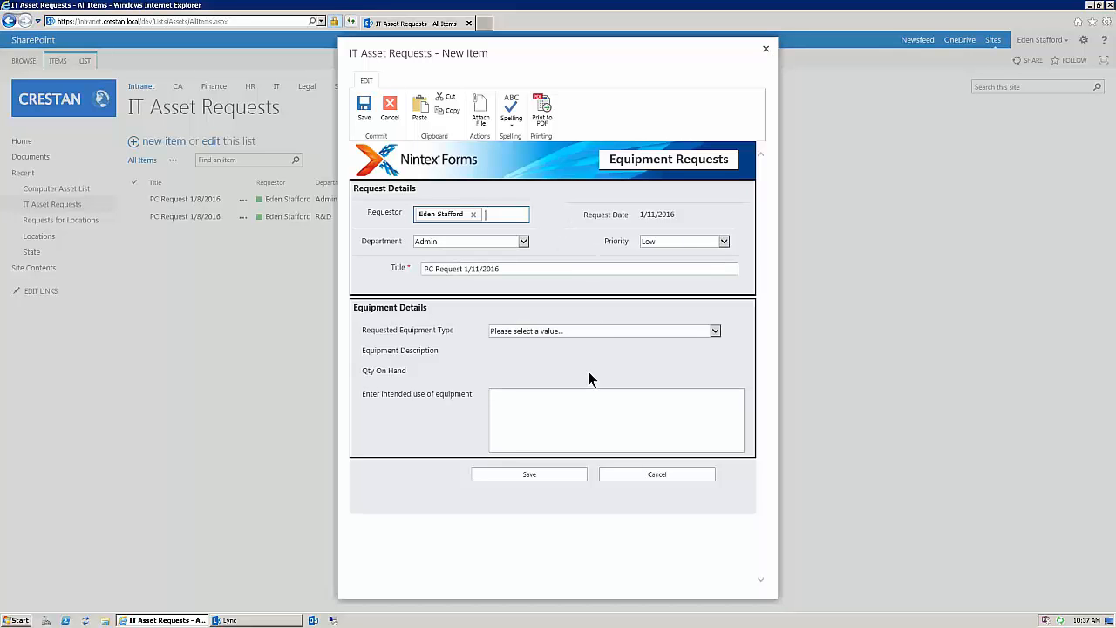
mouse_move(481, 370)
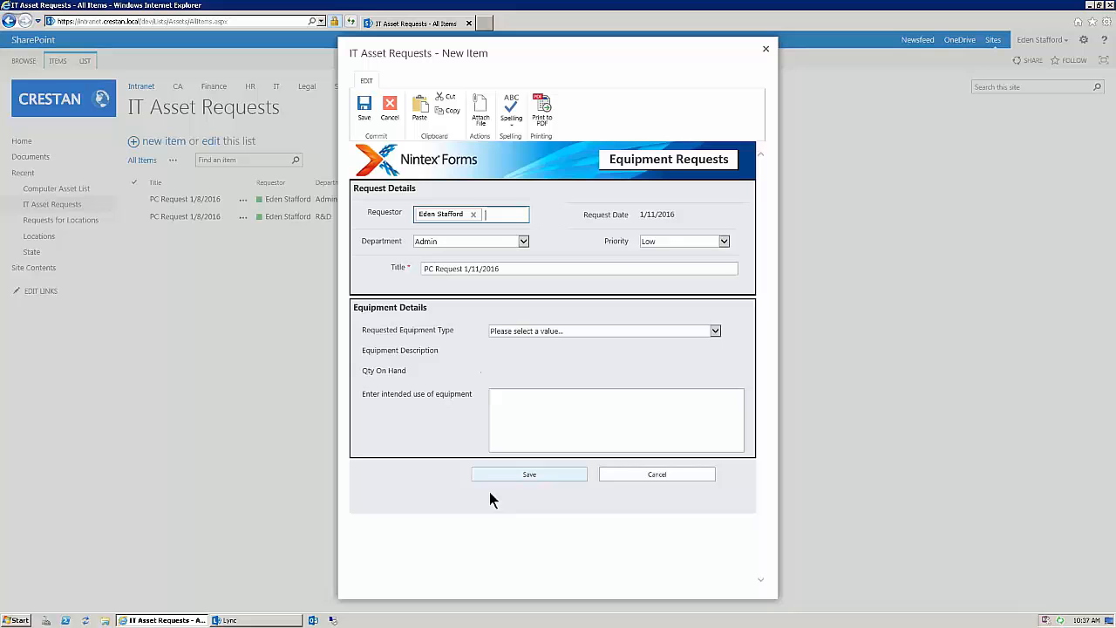
mouse_move(492, 534)
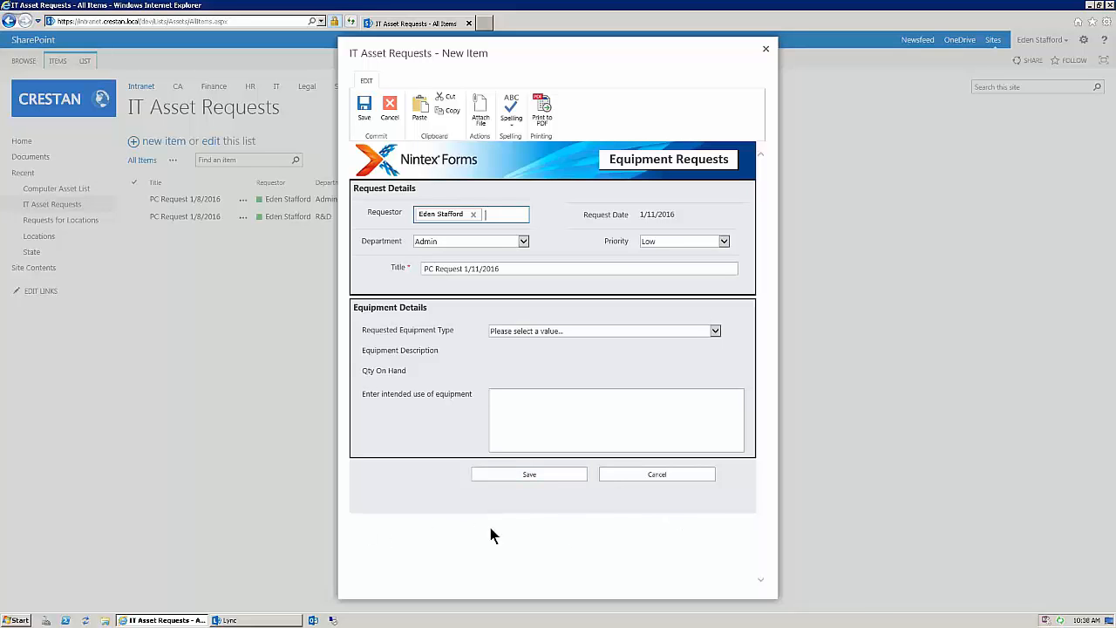
mouse_move(706, 526)
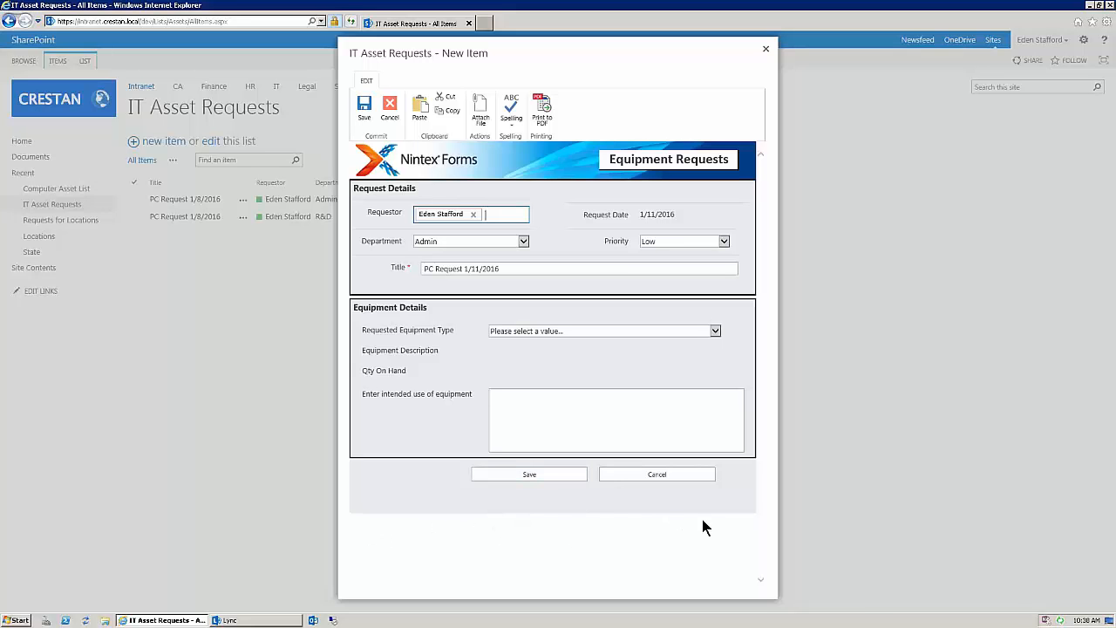
mouse_move(768, 49)
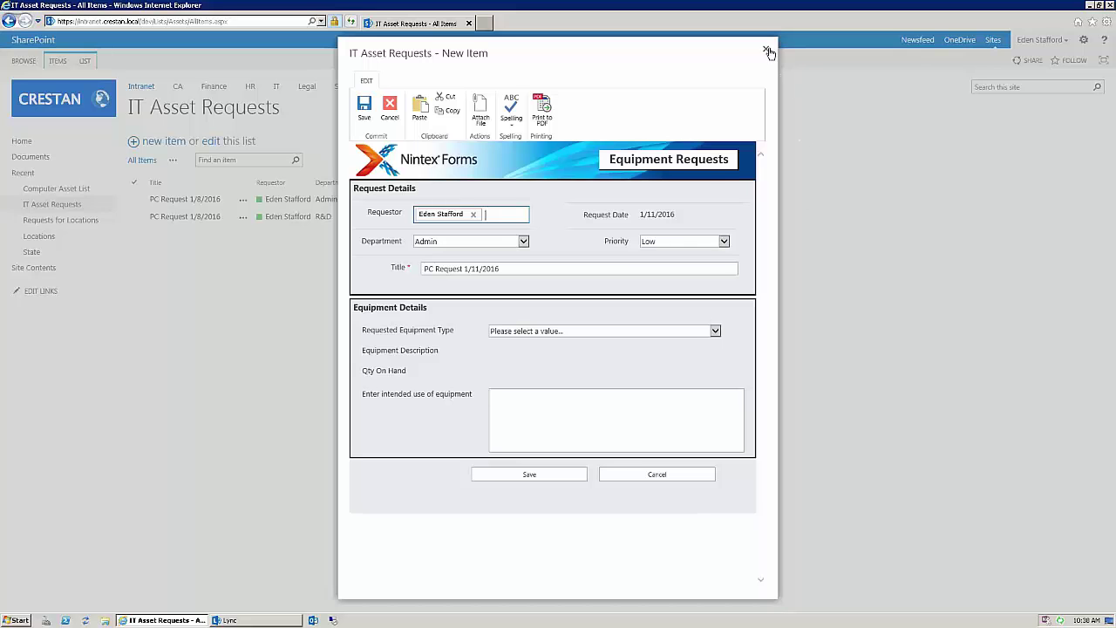
mouse_move(561, 258)
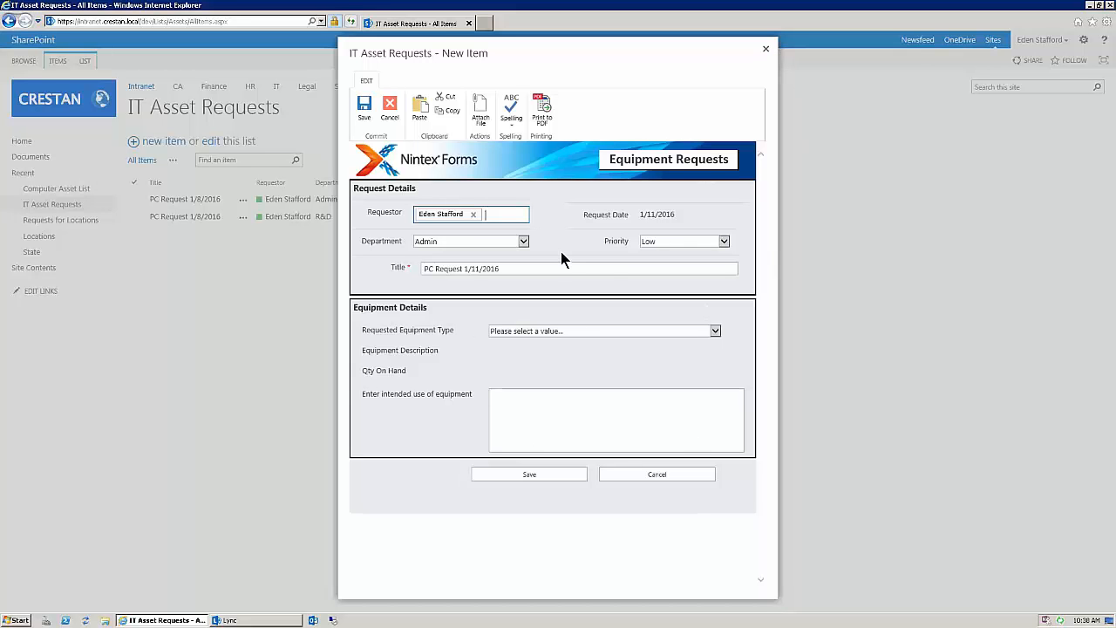
mouse_move(511, 354)
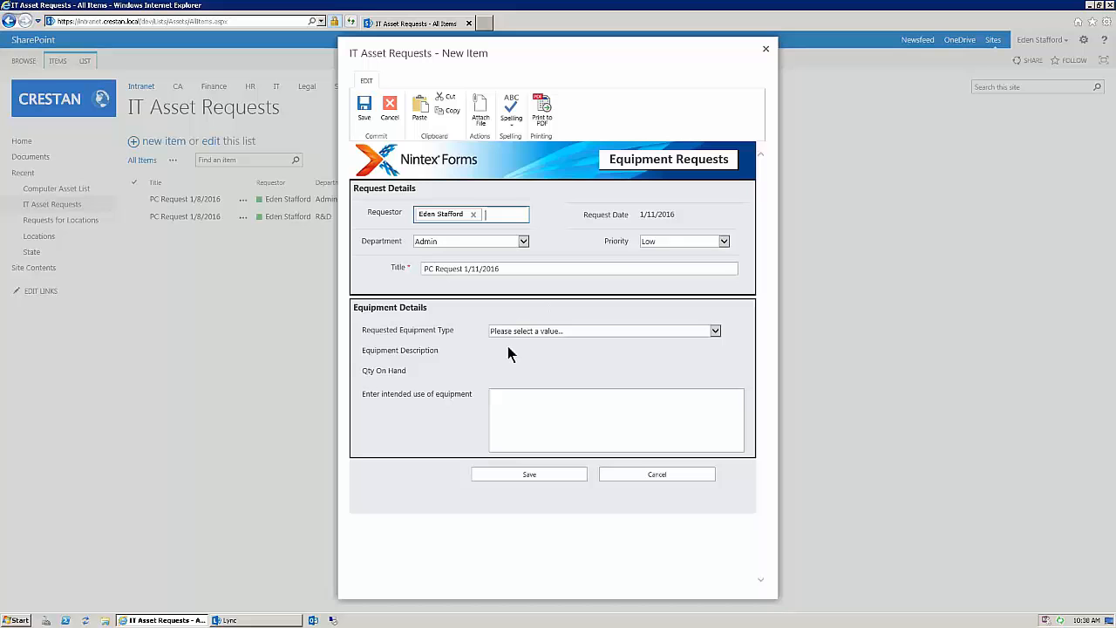
mouse_move(446, 426)
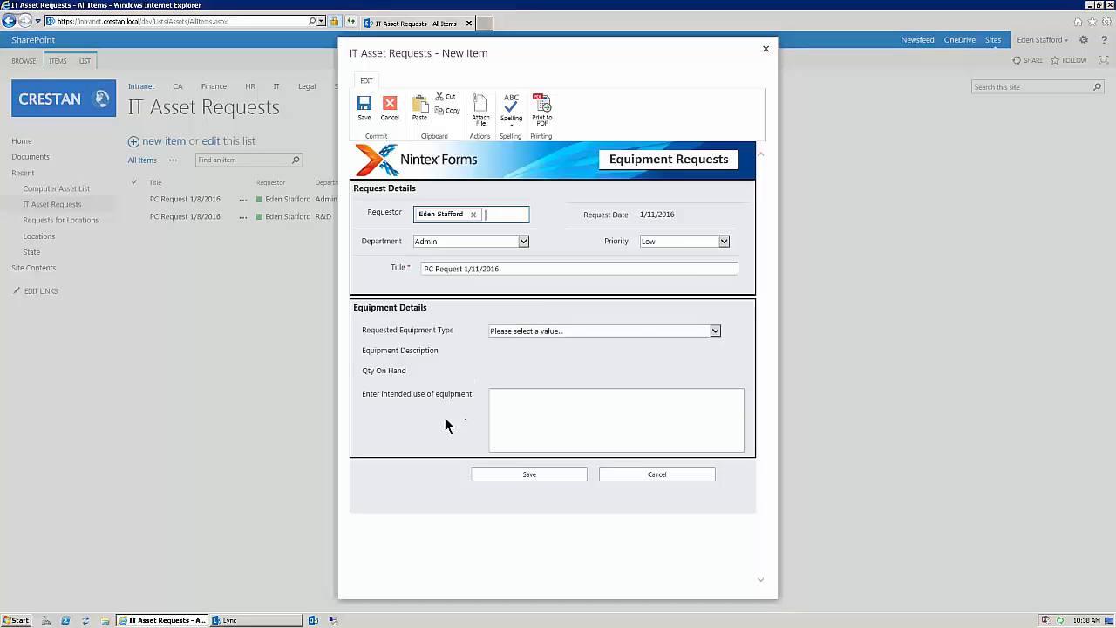
mouse_move(403, 443)
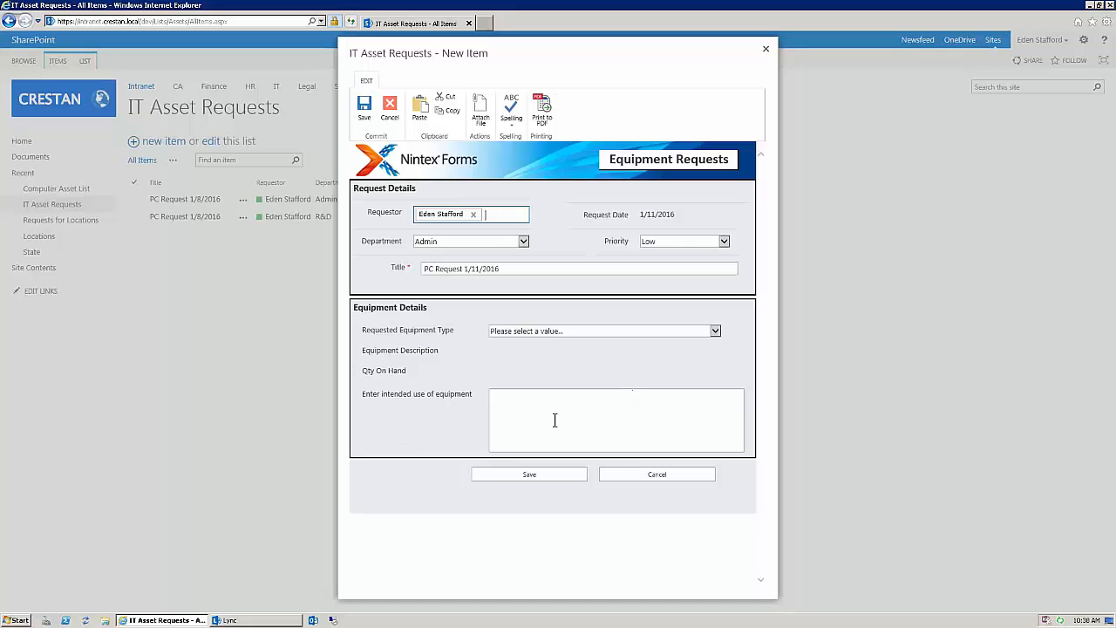
mouse_move(445, 368)
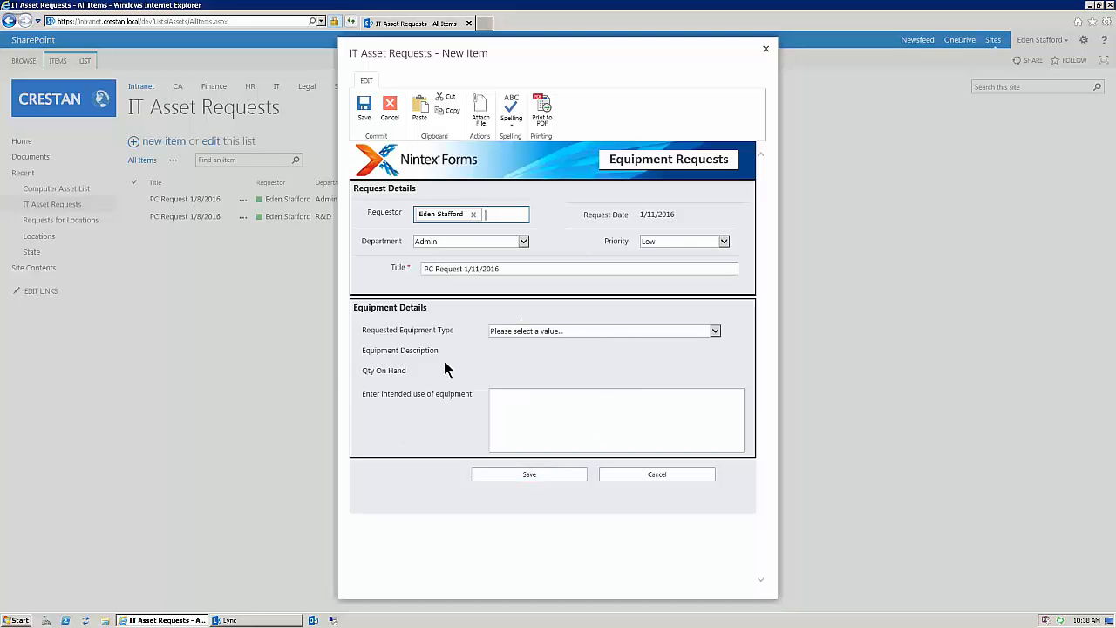
mouse_move(671, 178)
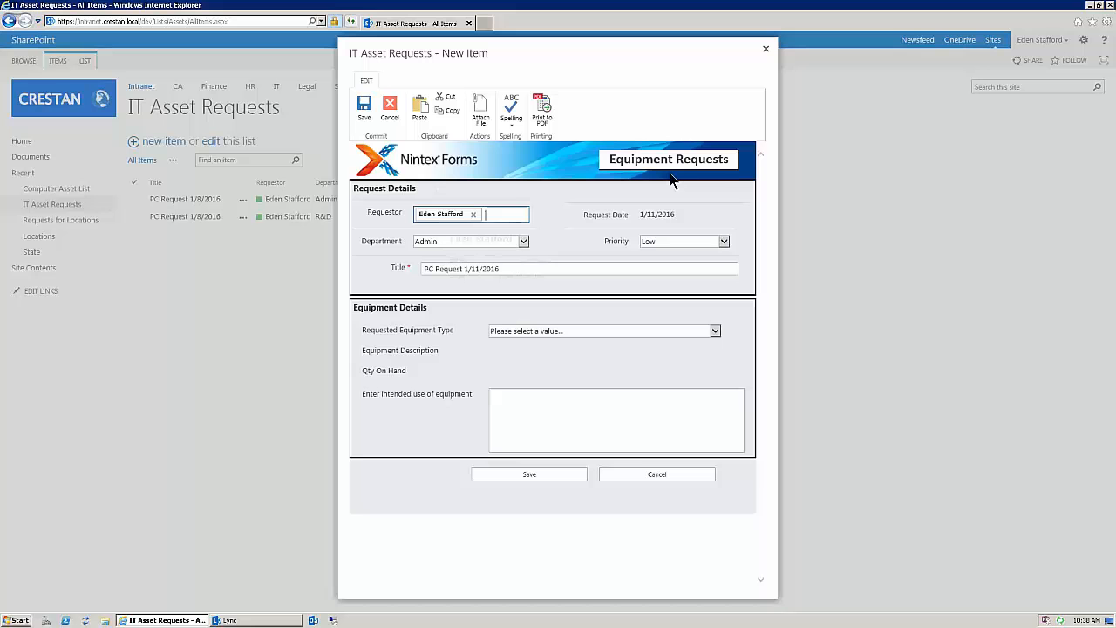
mouse_move(420, 463)
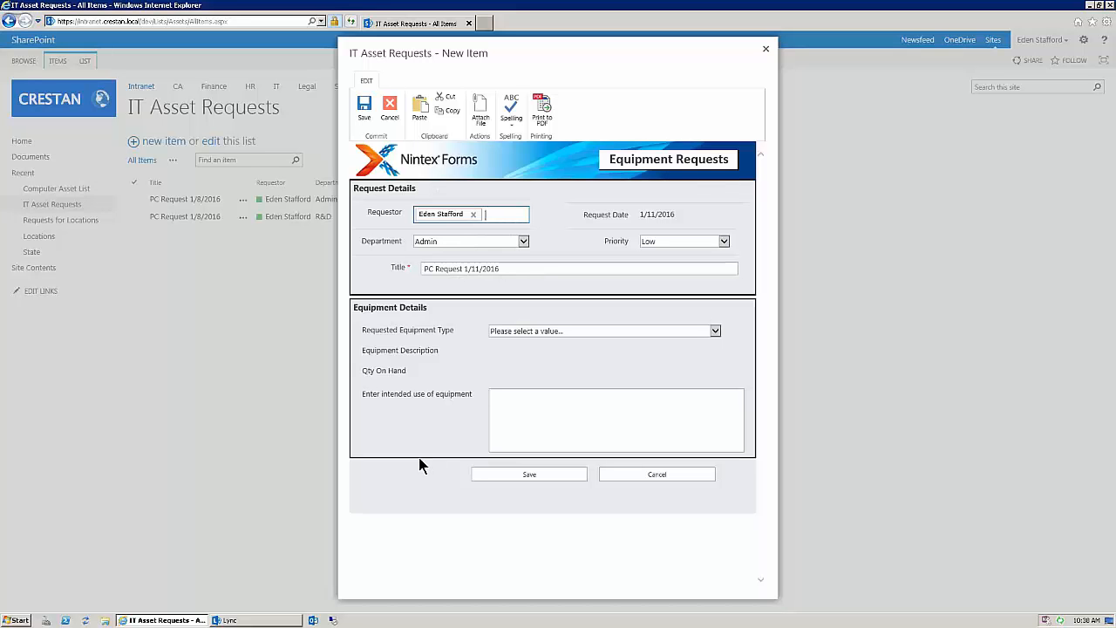
mouse_move(454, 541)
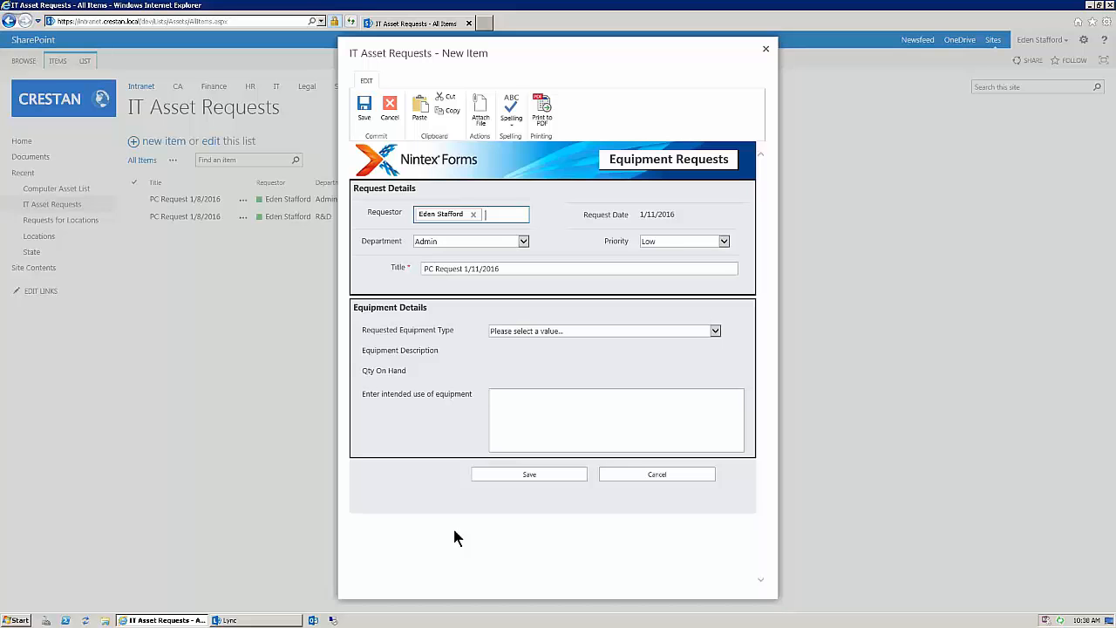
mouse_move(537, 558)
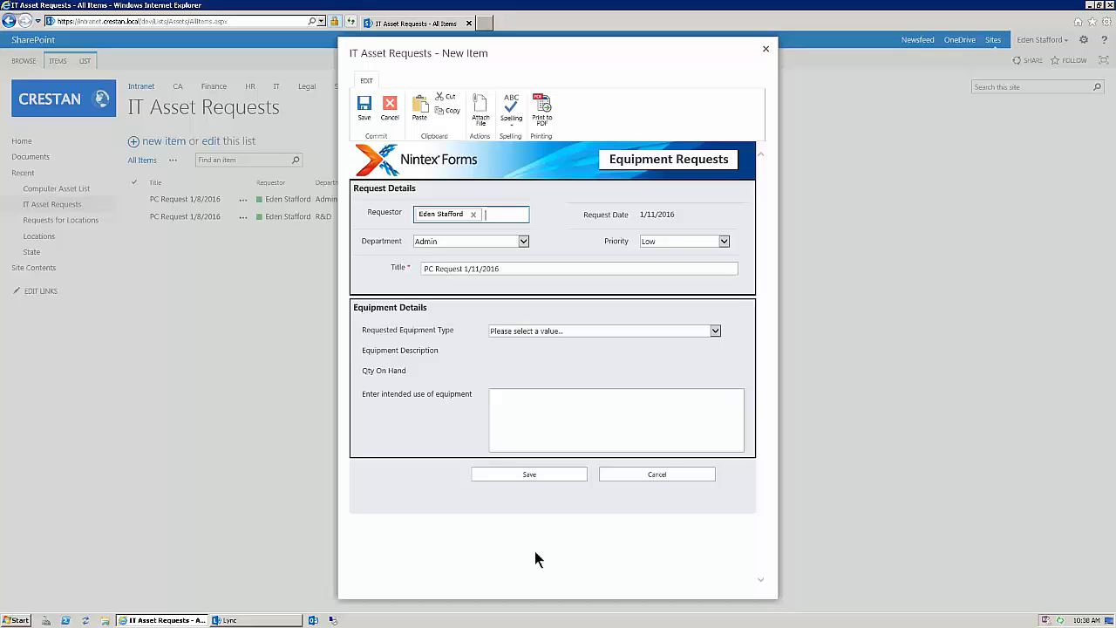
click(655, 475)
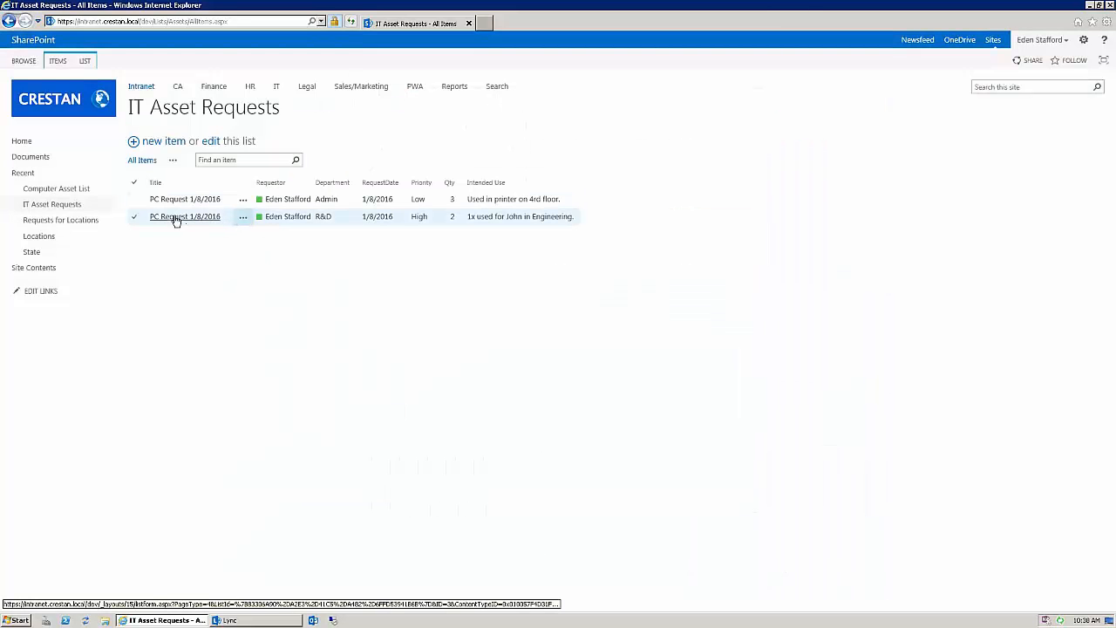
- Open the existing PC Request 1/8/2016, scroll through its details and terms, and bring up the browser context menu
click(185, 217)
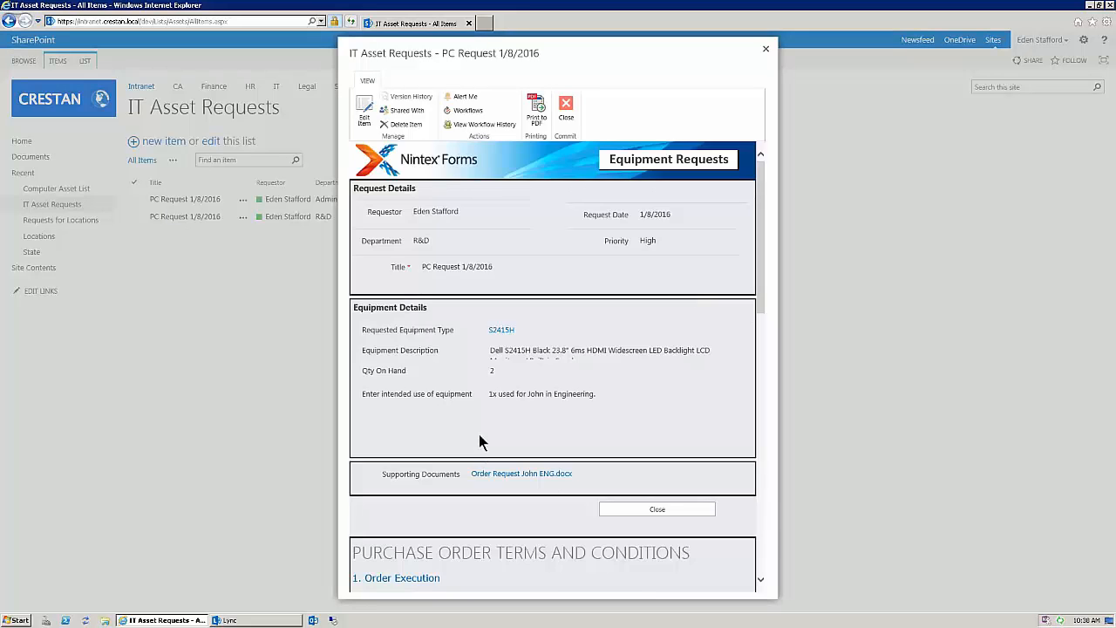
scroll(down, 3)
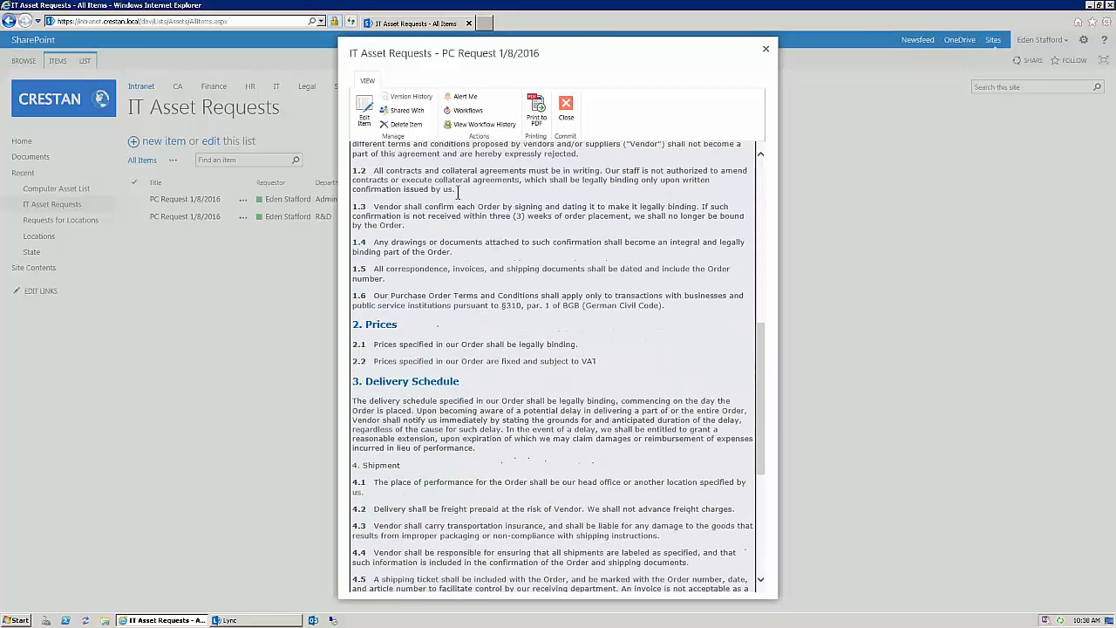
scroll(down, 3)
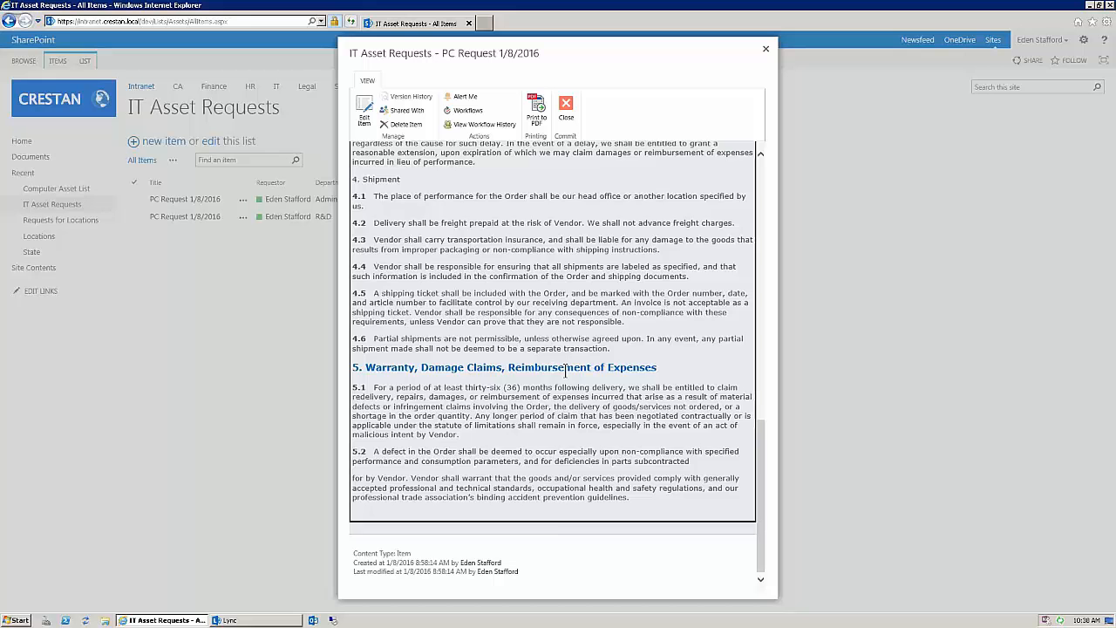
scroll(up, 3)
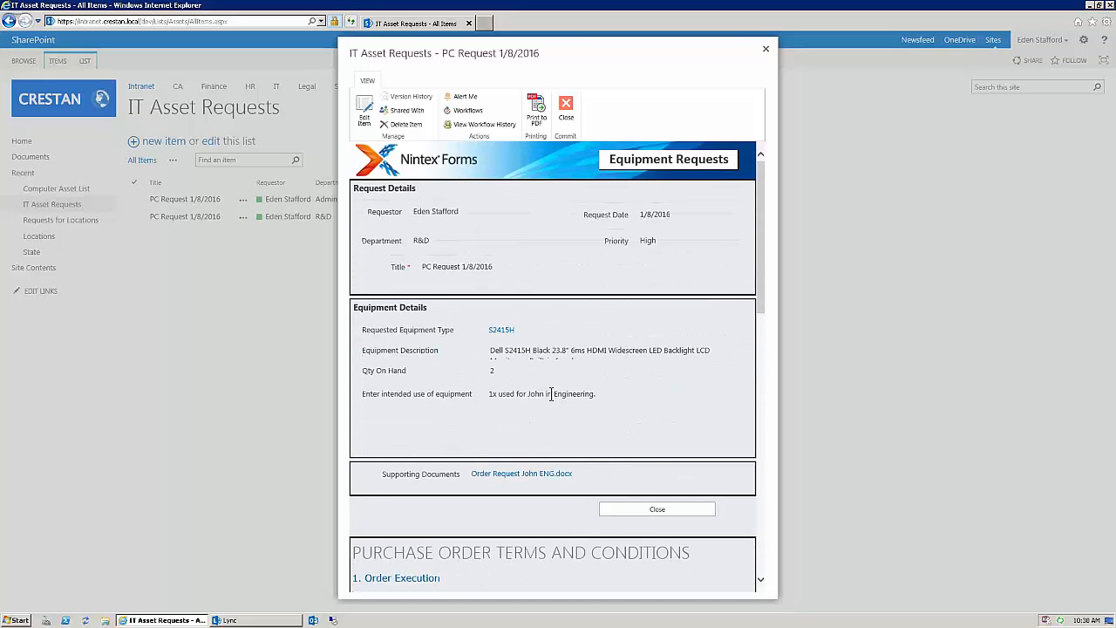
scroll(down, 3)
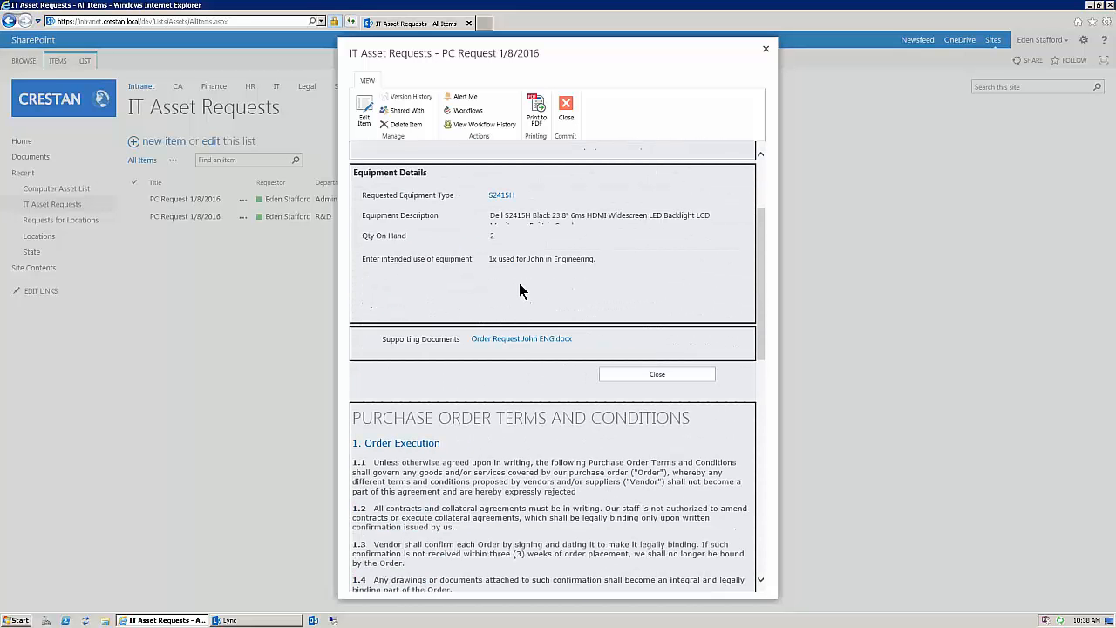
click(535, 108)
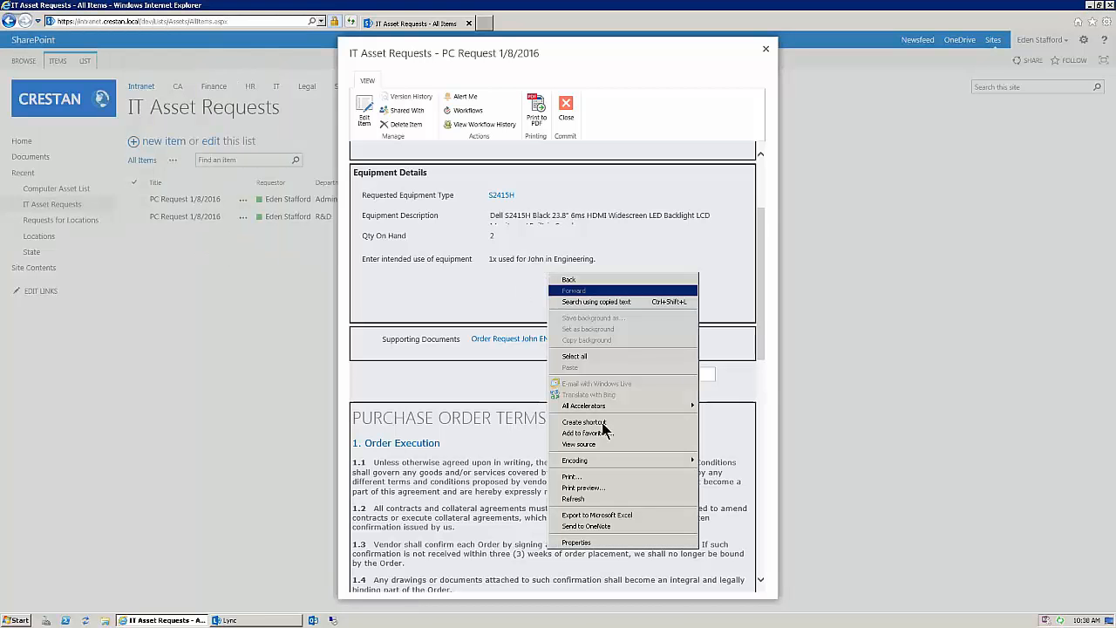
click(583, 488)
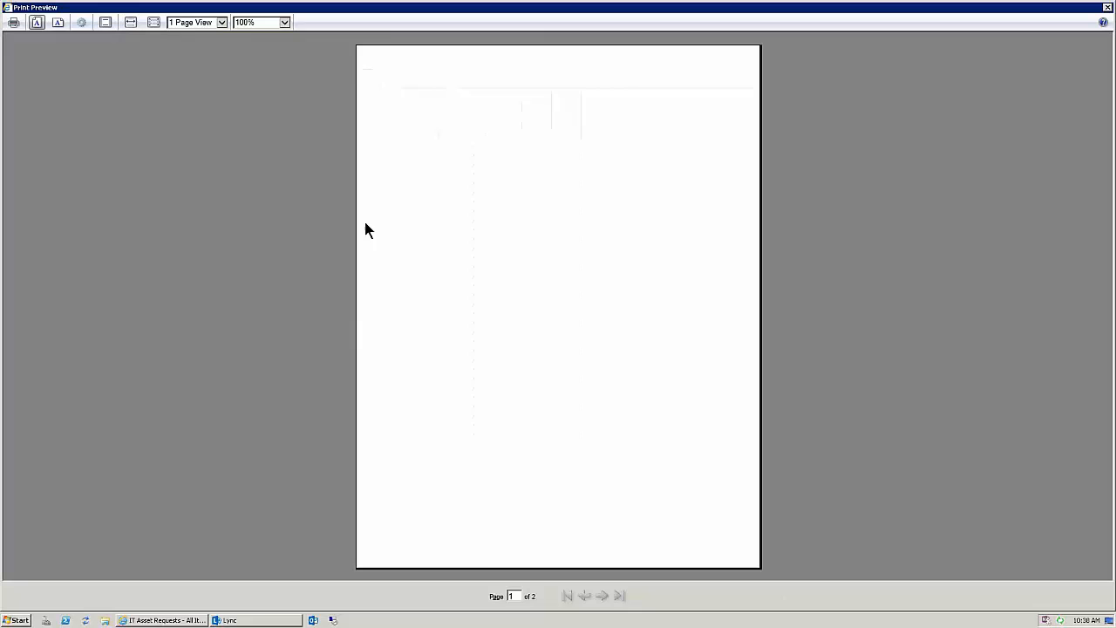
click(283, 21)
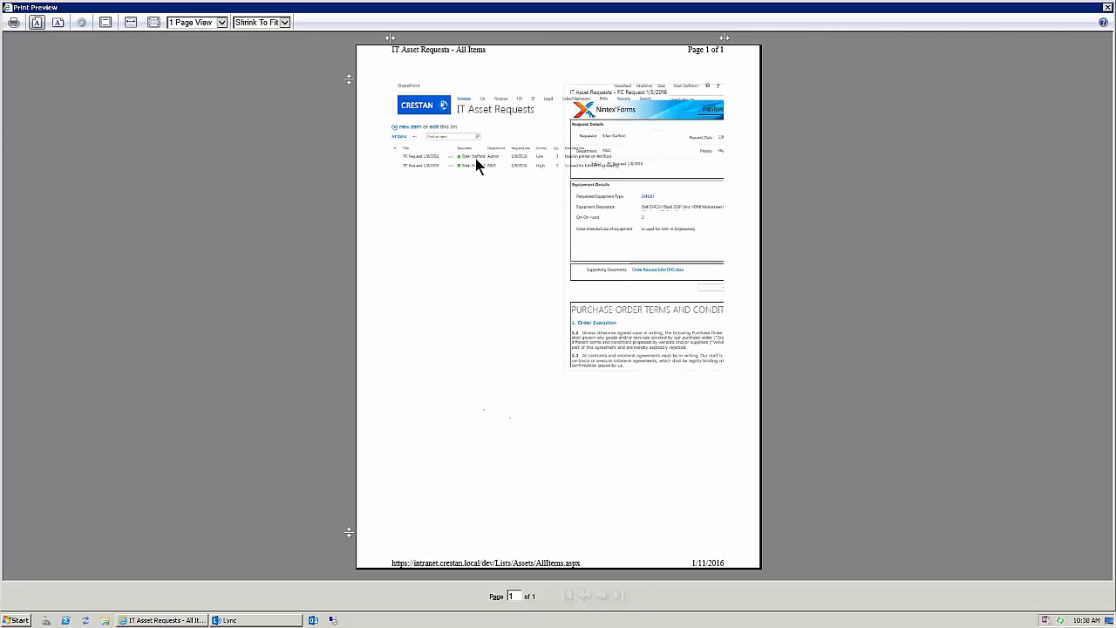
mouse_move(474, 258)
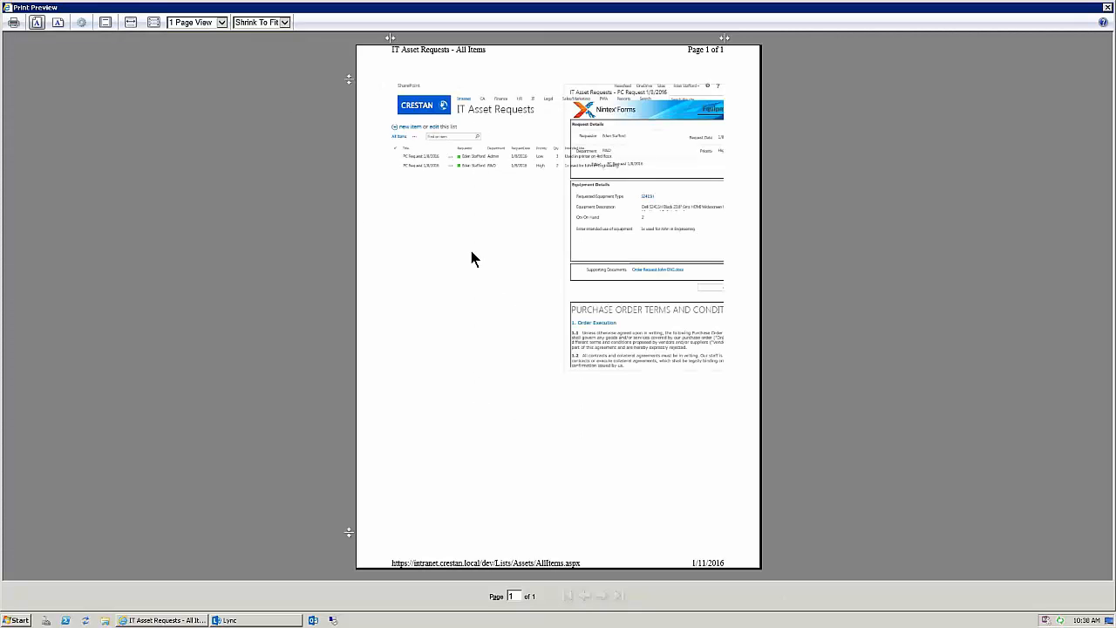
mouse_move(589, 387)
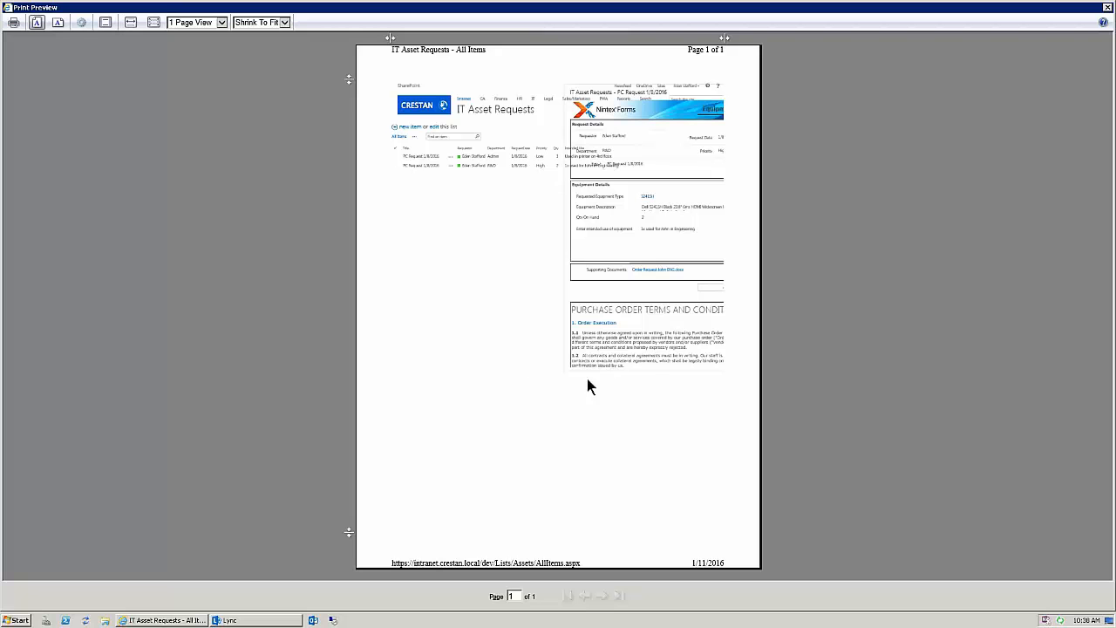
mouse_move(255, 82)
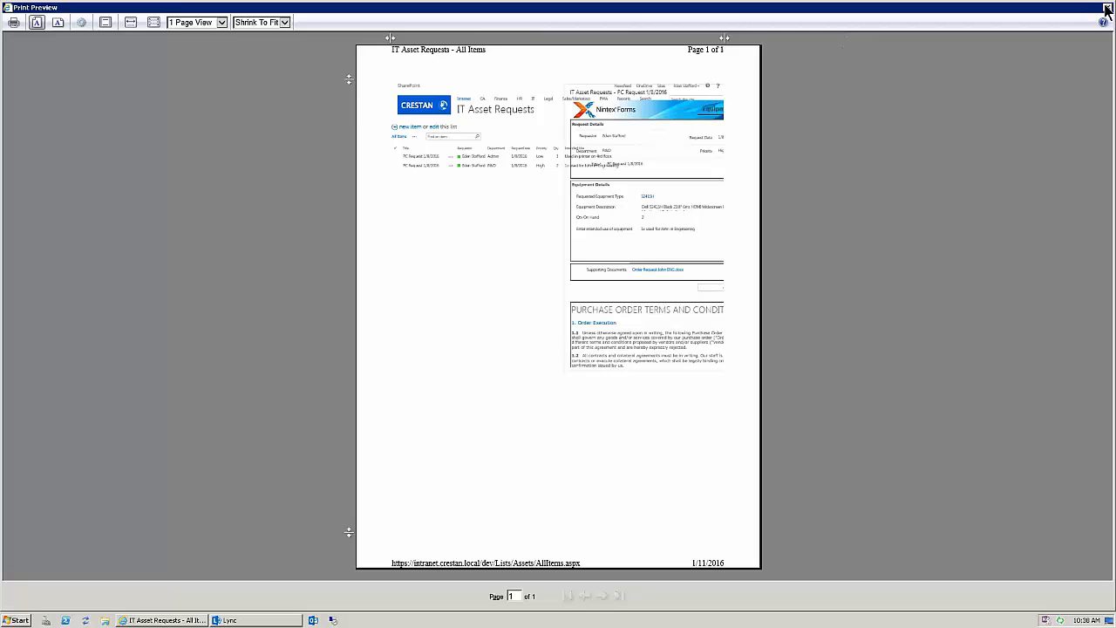
click(1108, 7)
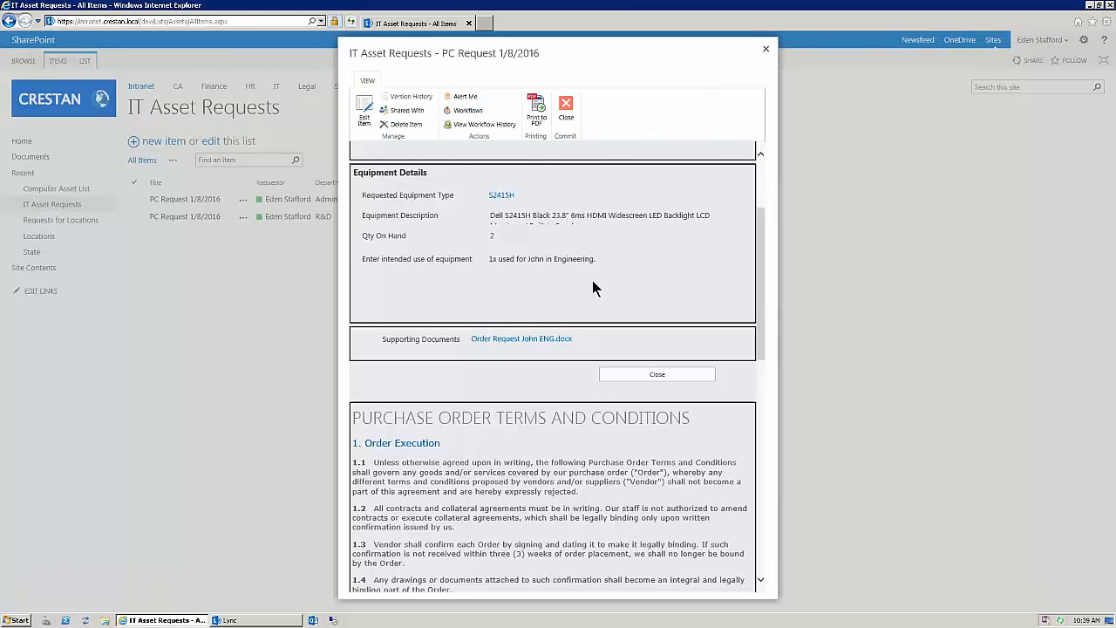
- Export the request via Print to PDF and review it in Acrobat Reader, where form and terms run together
click(536, 108)
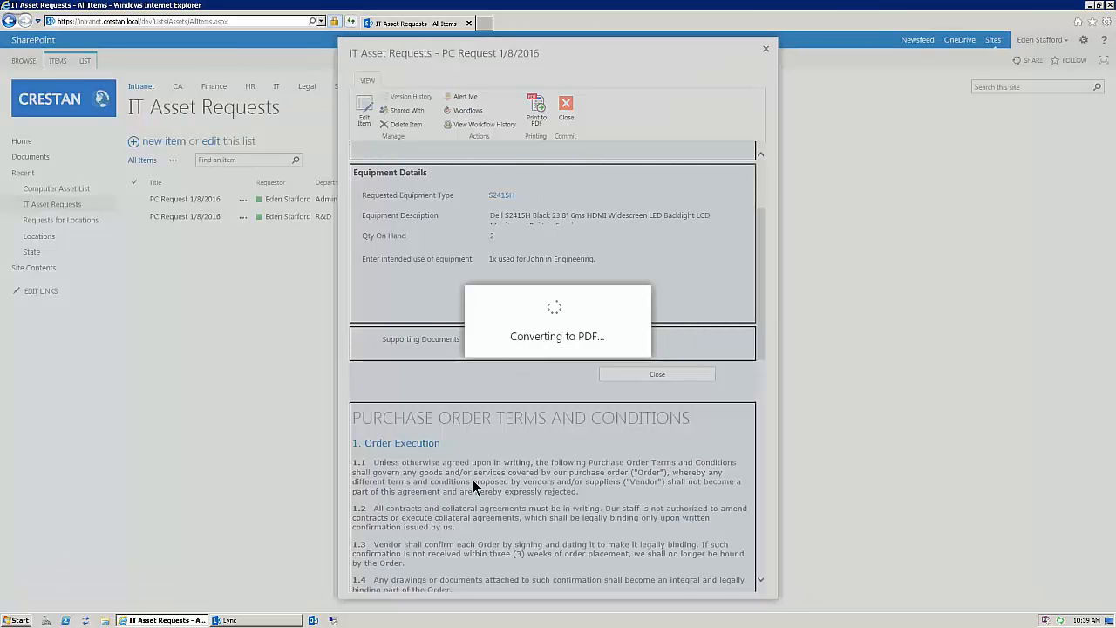
mouse_move(440, 467)
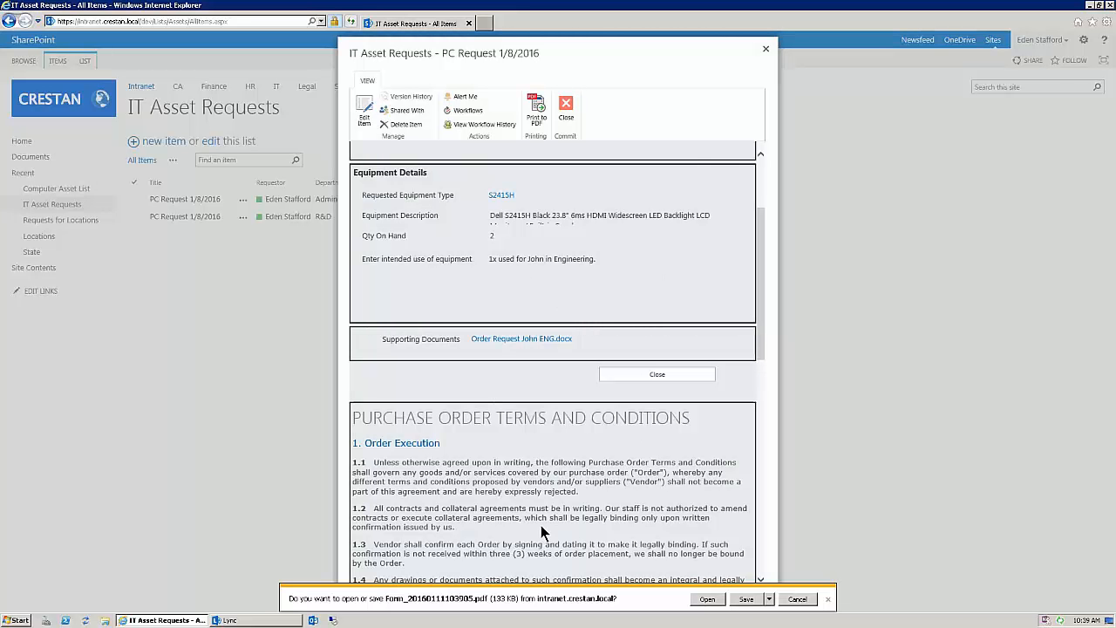
mouse_move(705, 601)
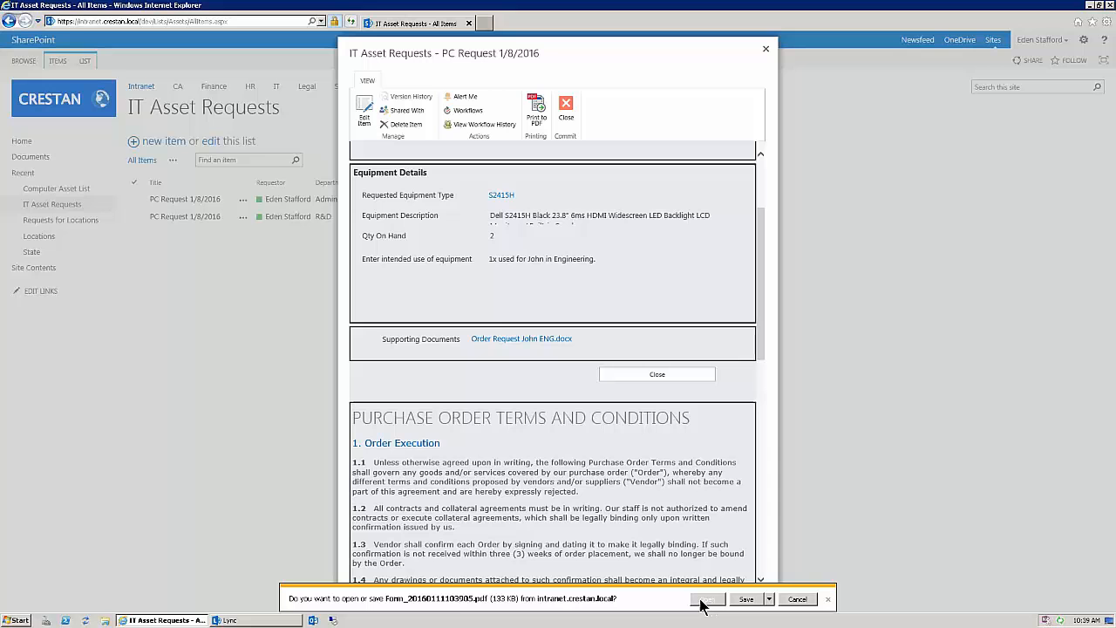
click(706, 598)
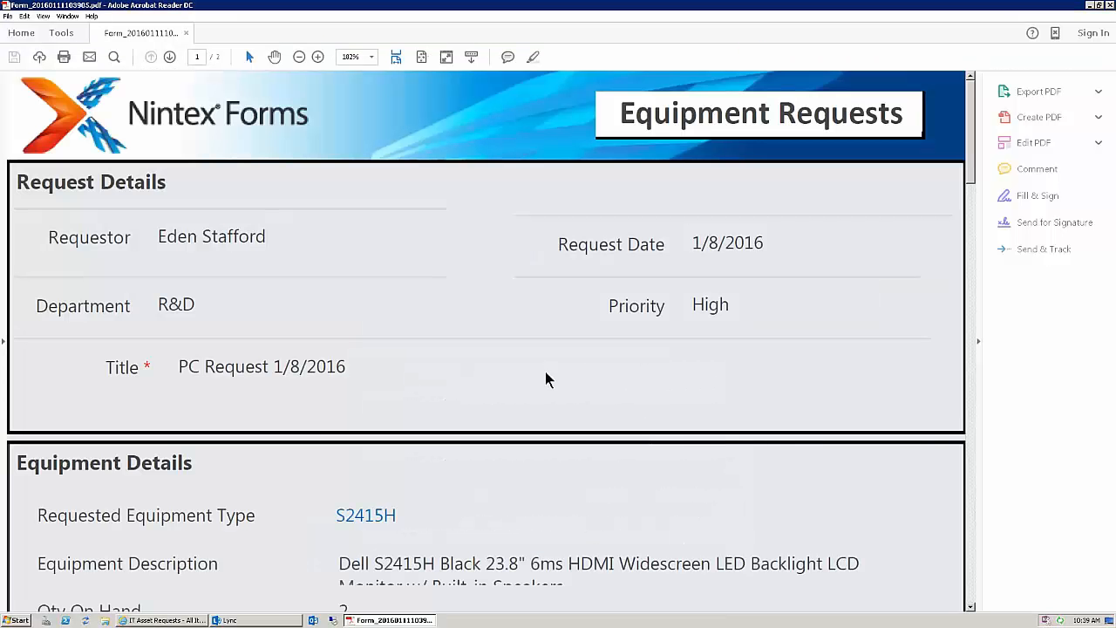
scroll(down, 3)
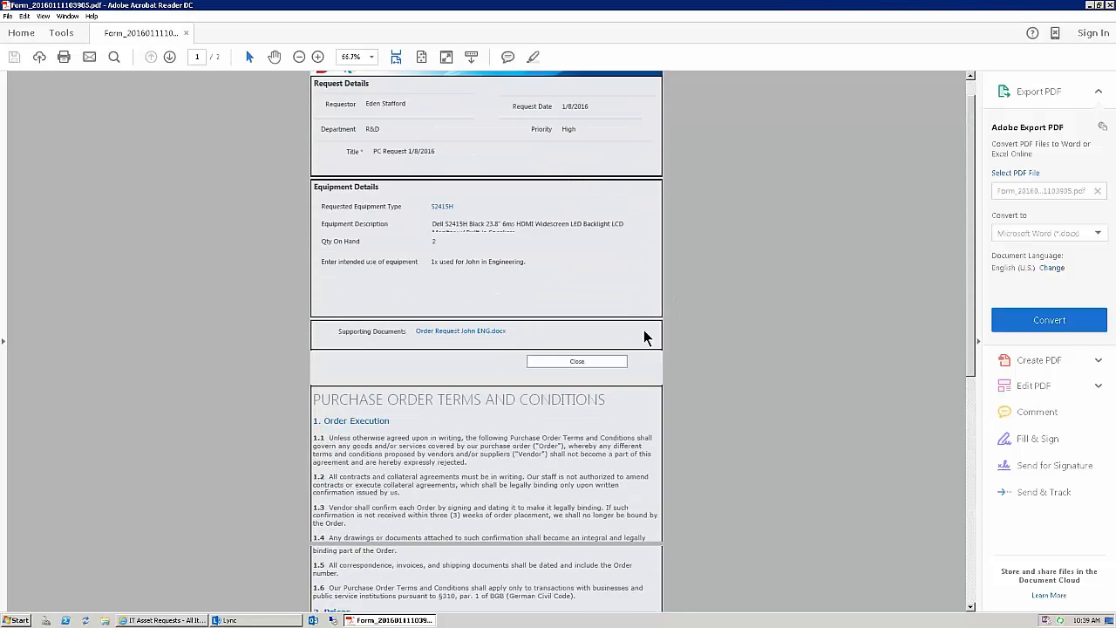
scroll(up, 3)
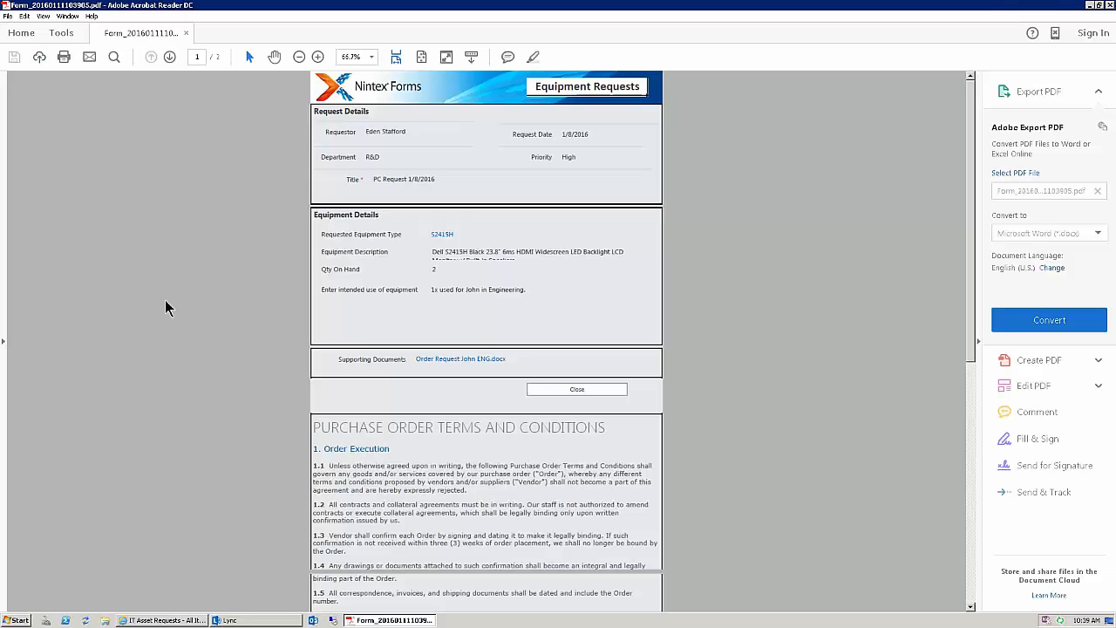
mouse_move(319, 323)
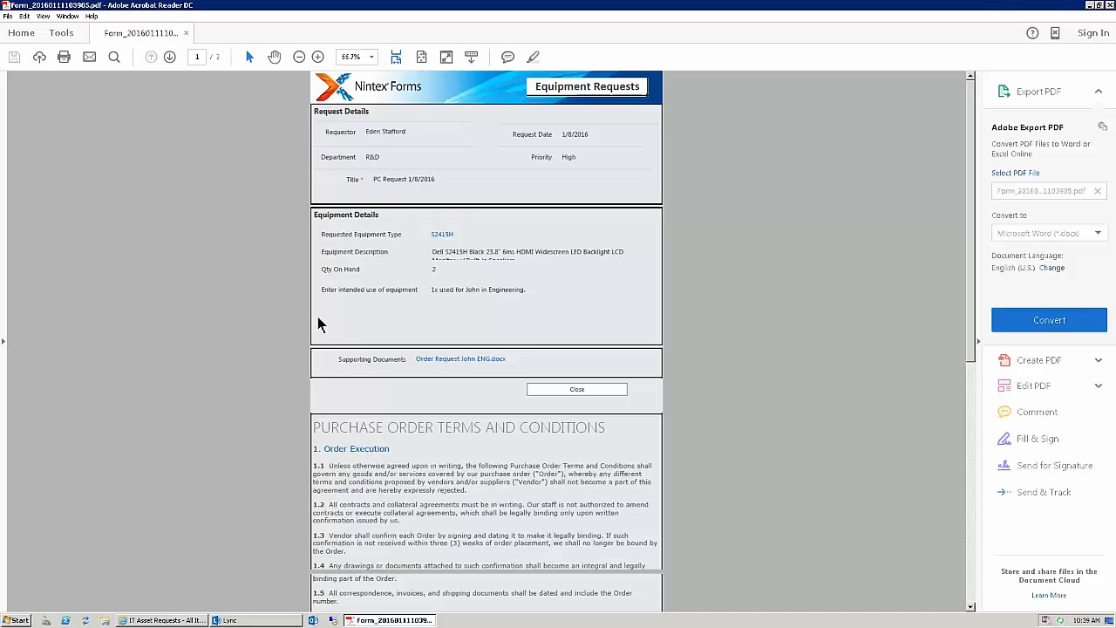
mouse_move(218, 305)
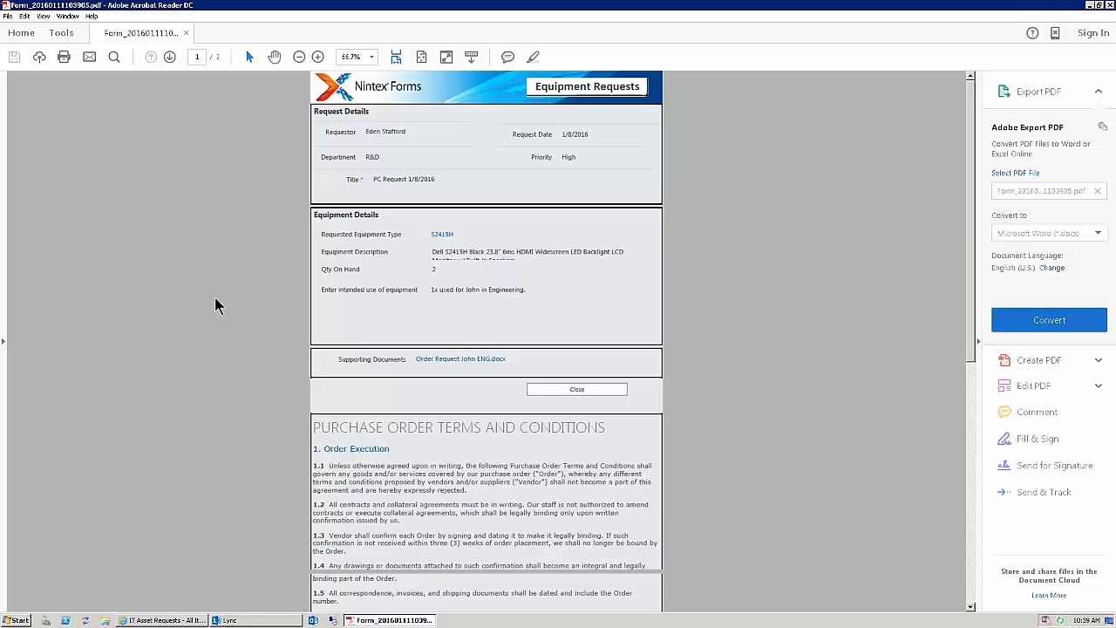
scroll(down, 3)
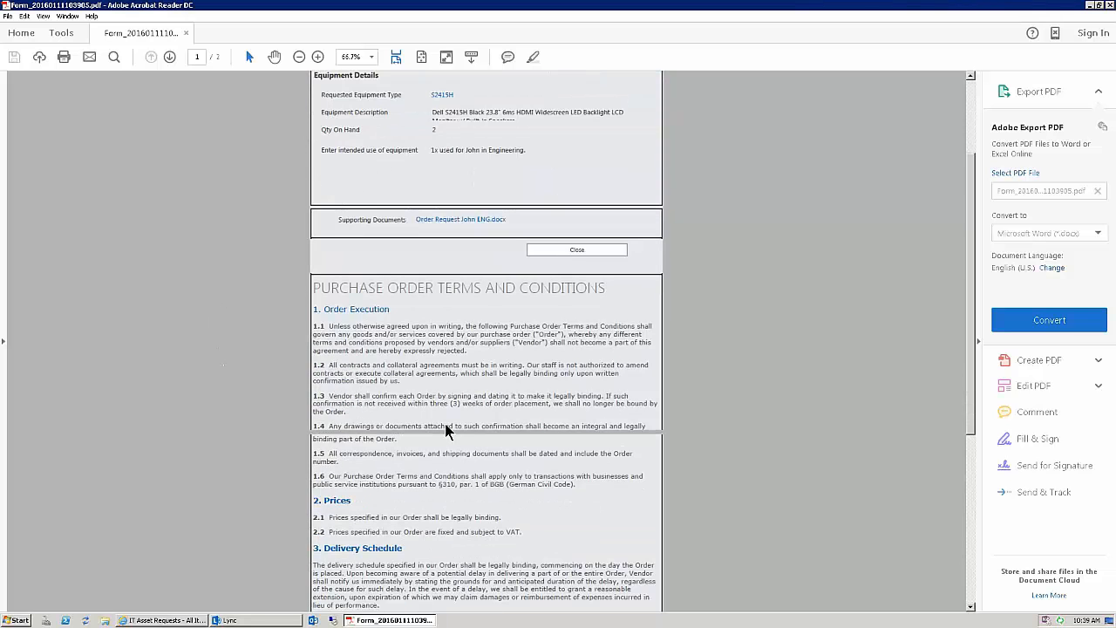
mouse_move(603, 429)
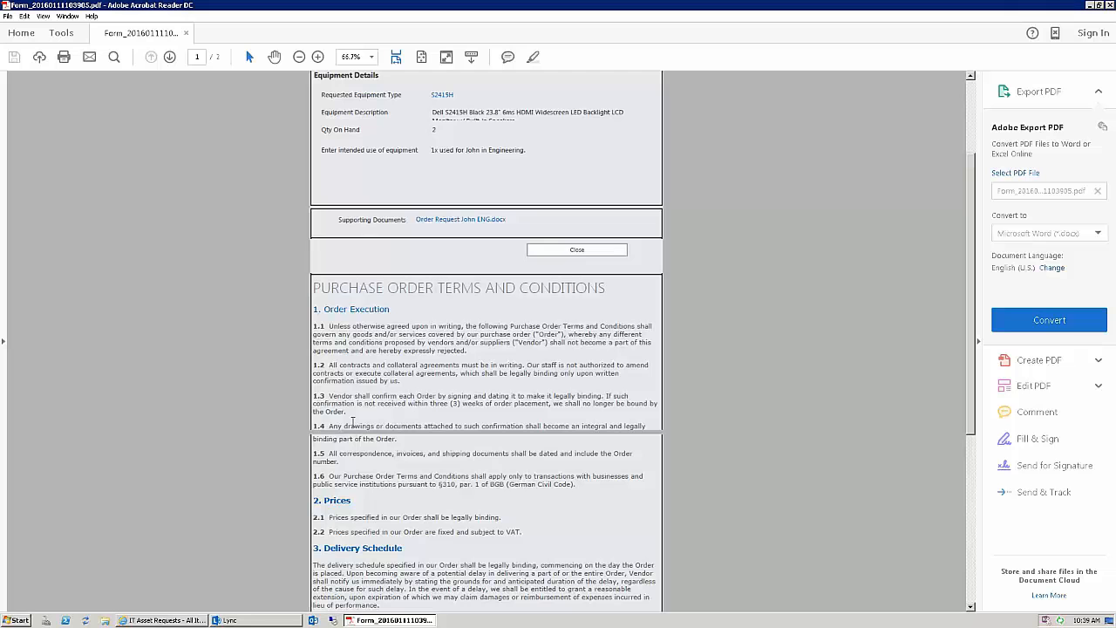
mouse_move(367, 269)
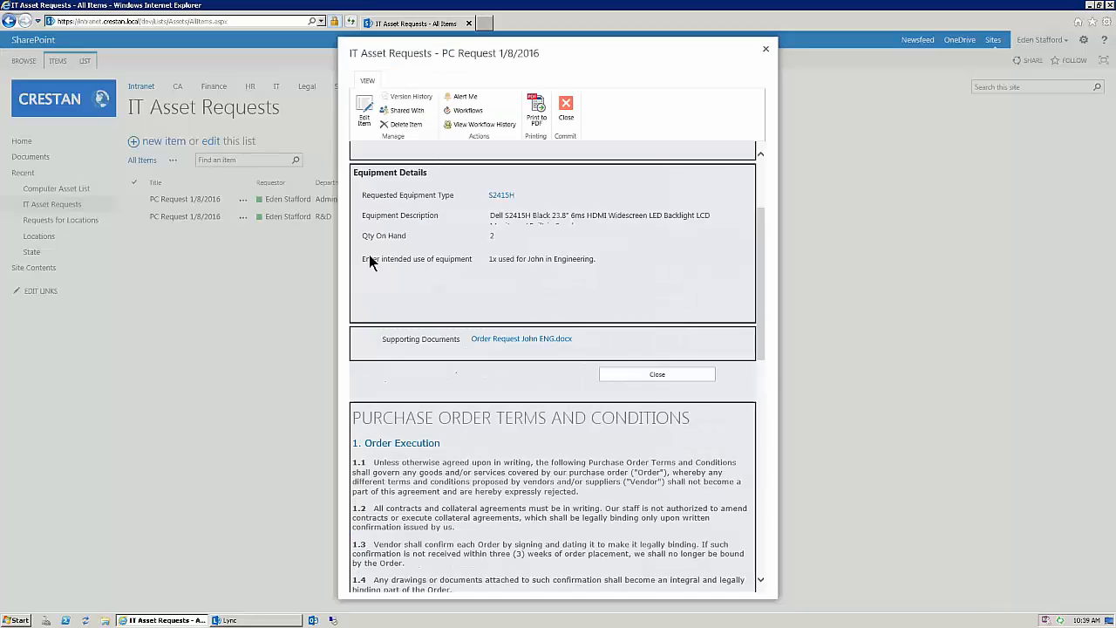
- Close the request item and show the IT Asset Requests list's customisation ribbon
click(656, 374)
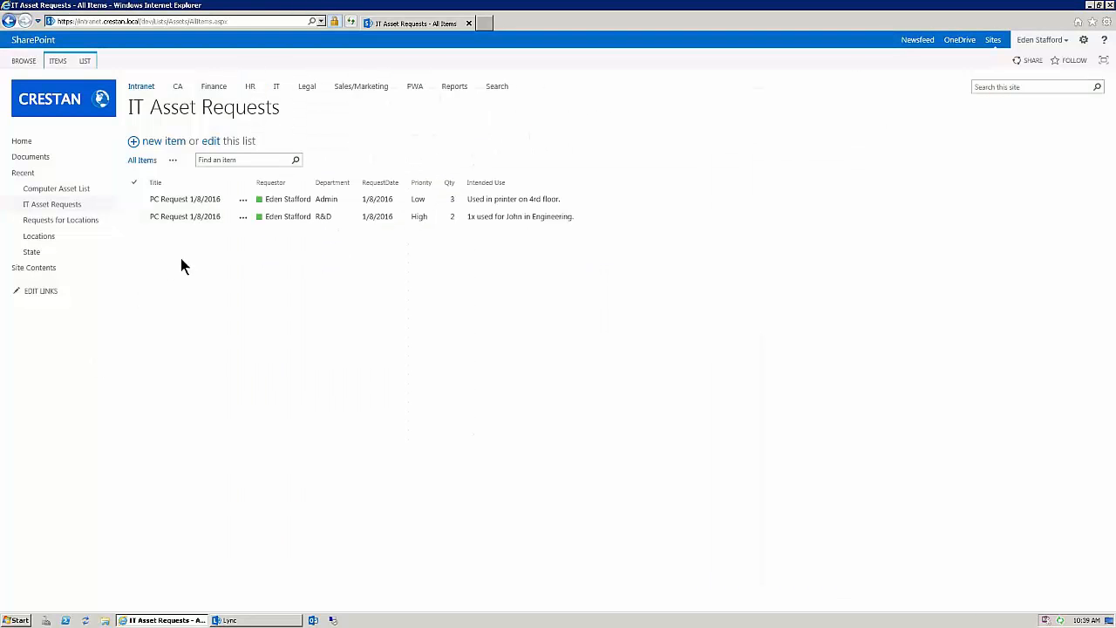
click(84, 60)
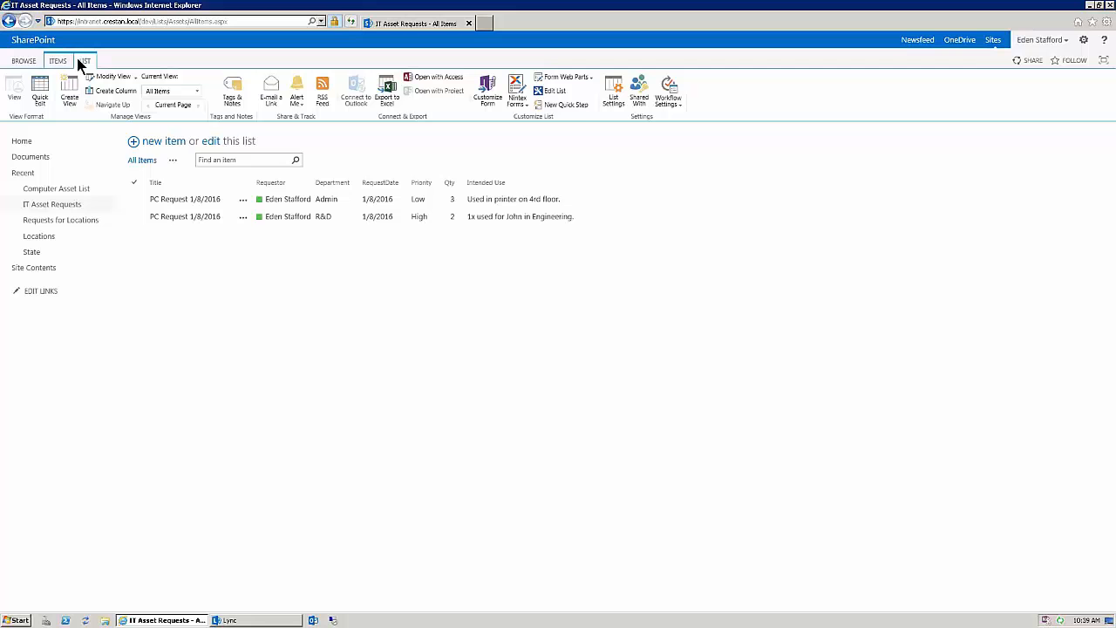
mouse_move(517, 87)
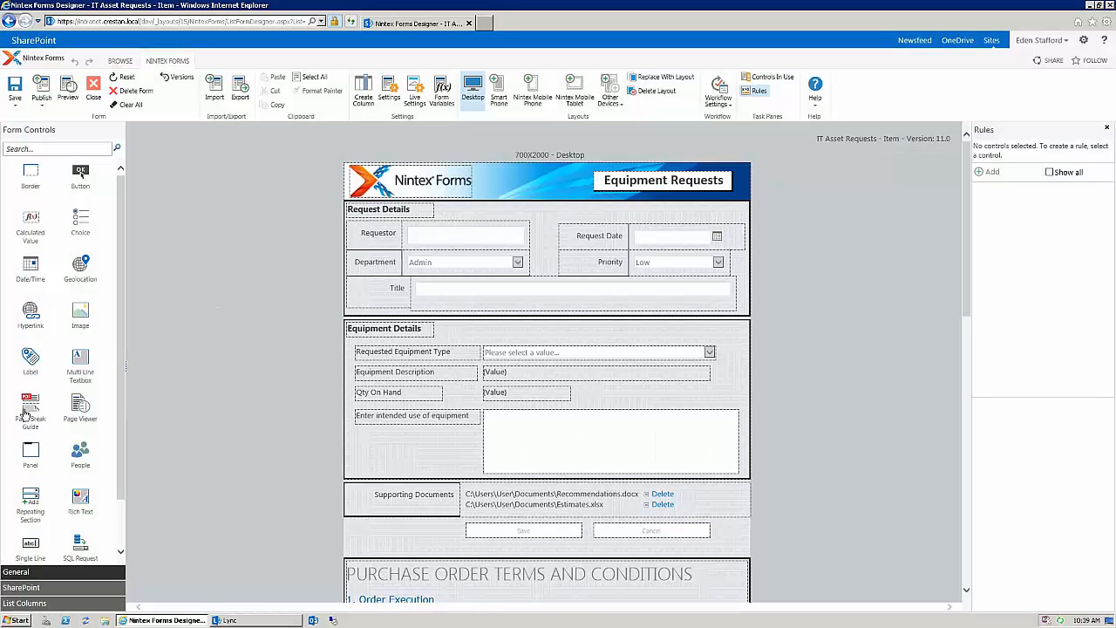
mouse_move(30, 405)
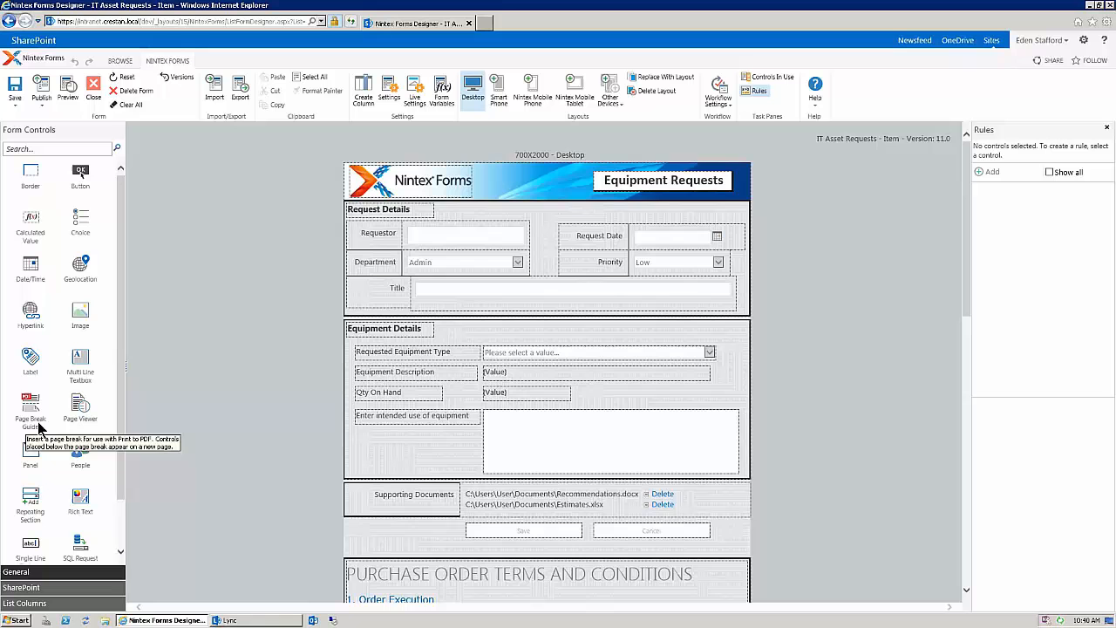
- Scroll to the Page Break Guide above the terms section and publish the form
scroll(down, 3)
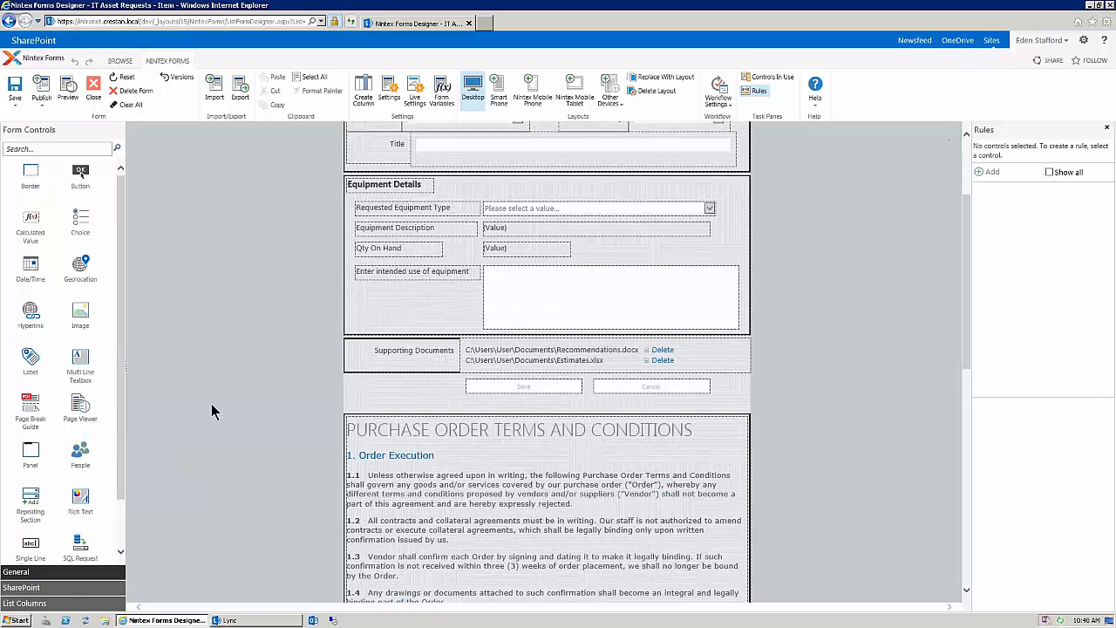
mouse_move(31, 404)
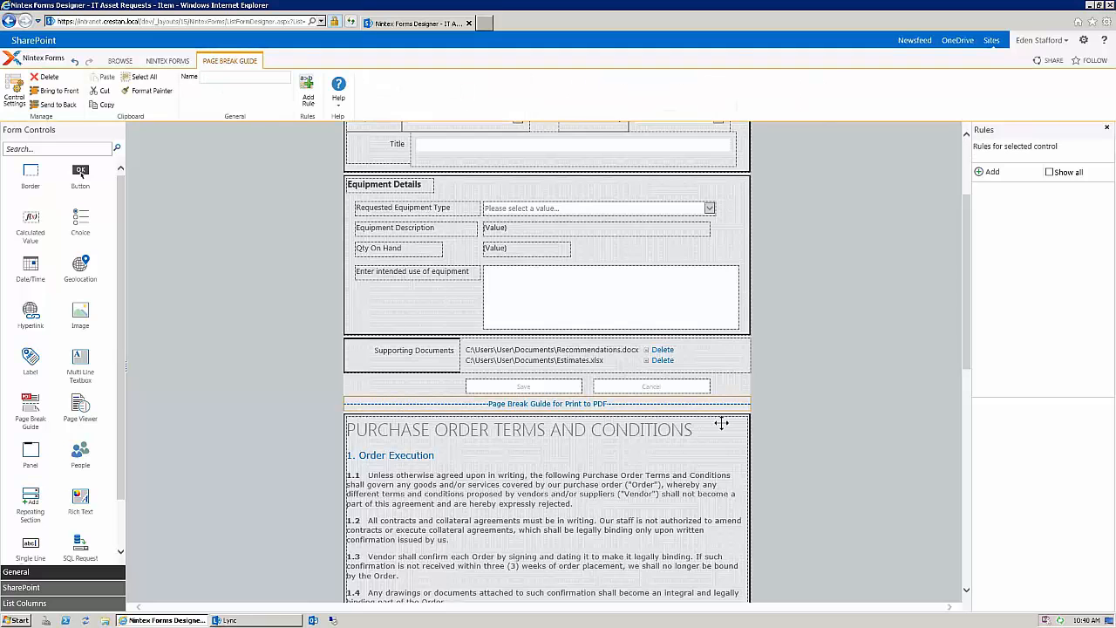
mouse_move(582, 405)
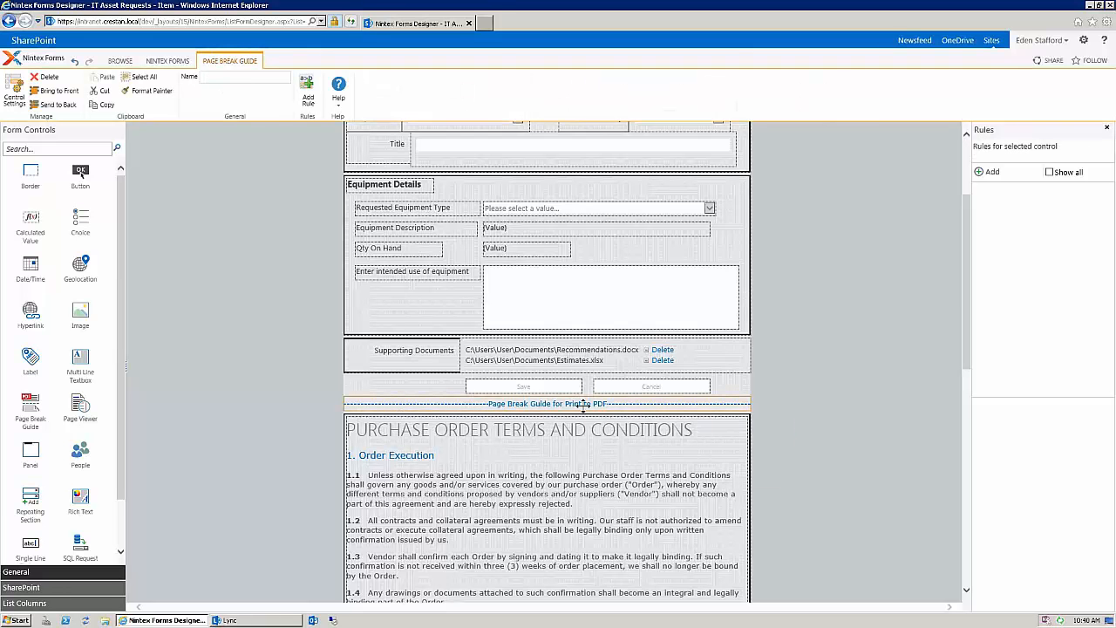
scroll(down, 3)
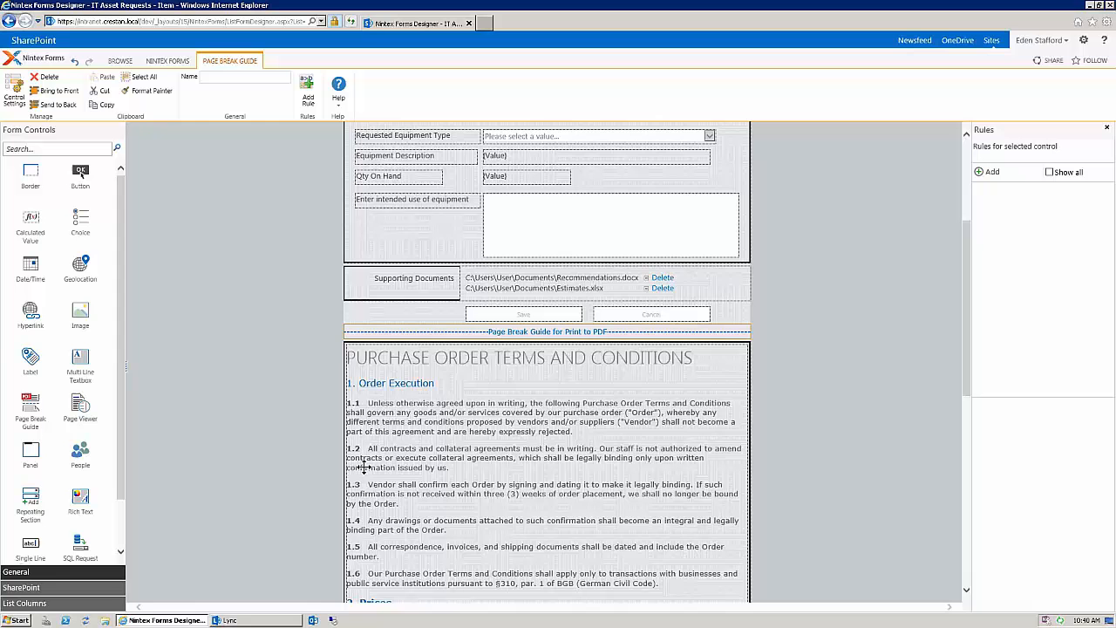
mouse_move(492, 475)
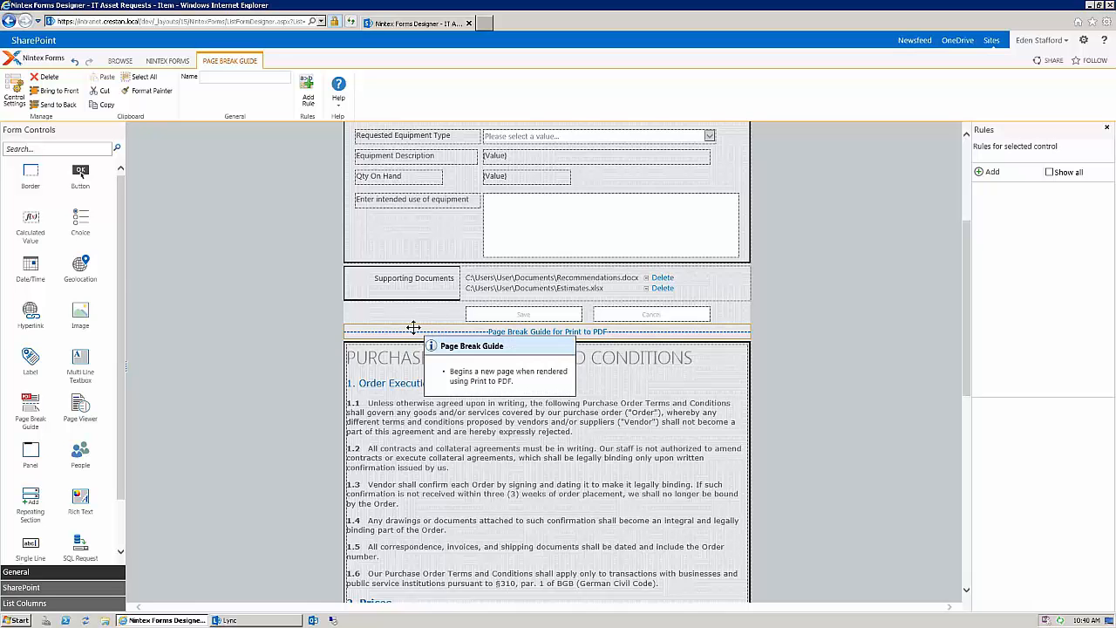
mouse_move(244, 395)
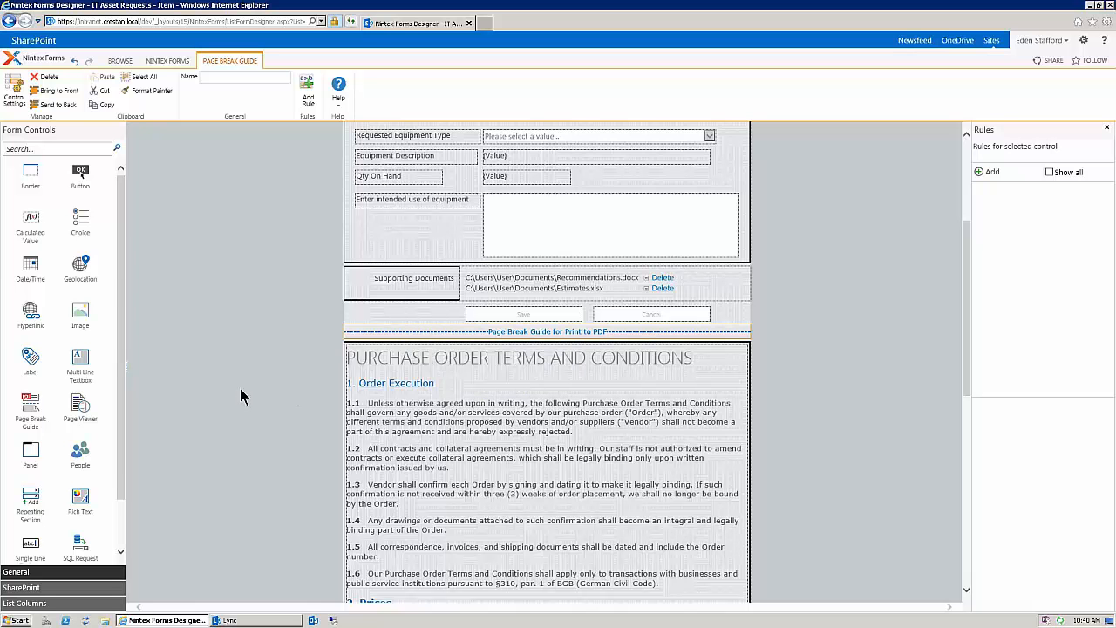
mouse_move(241, 213)
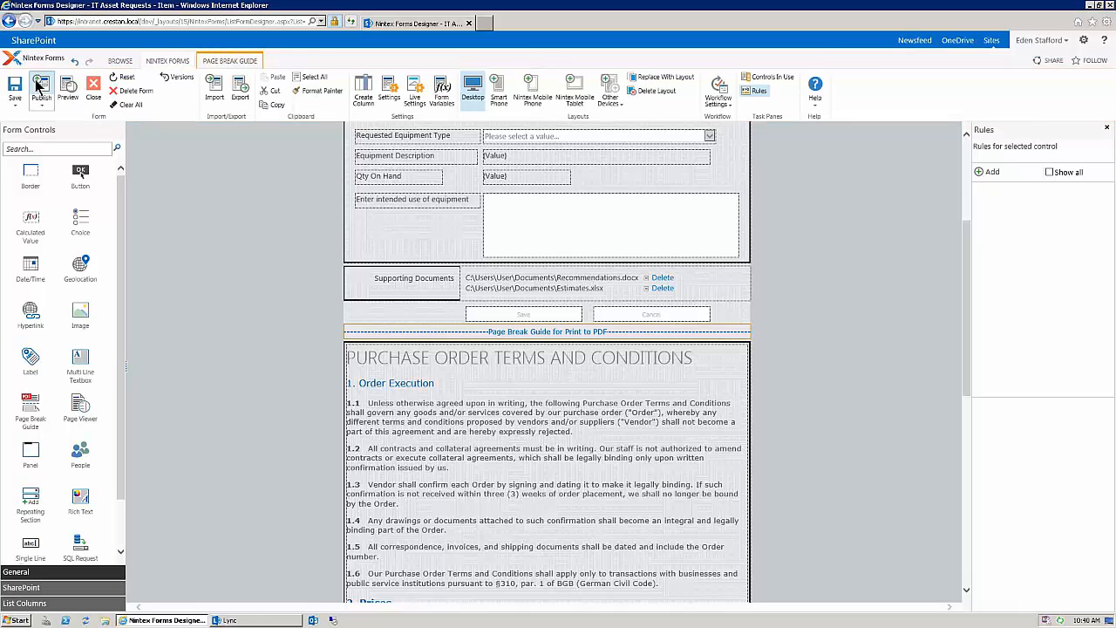
click(42, 87)
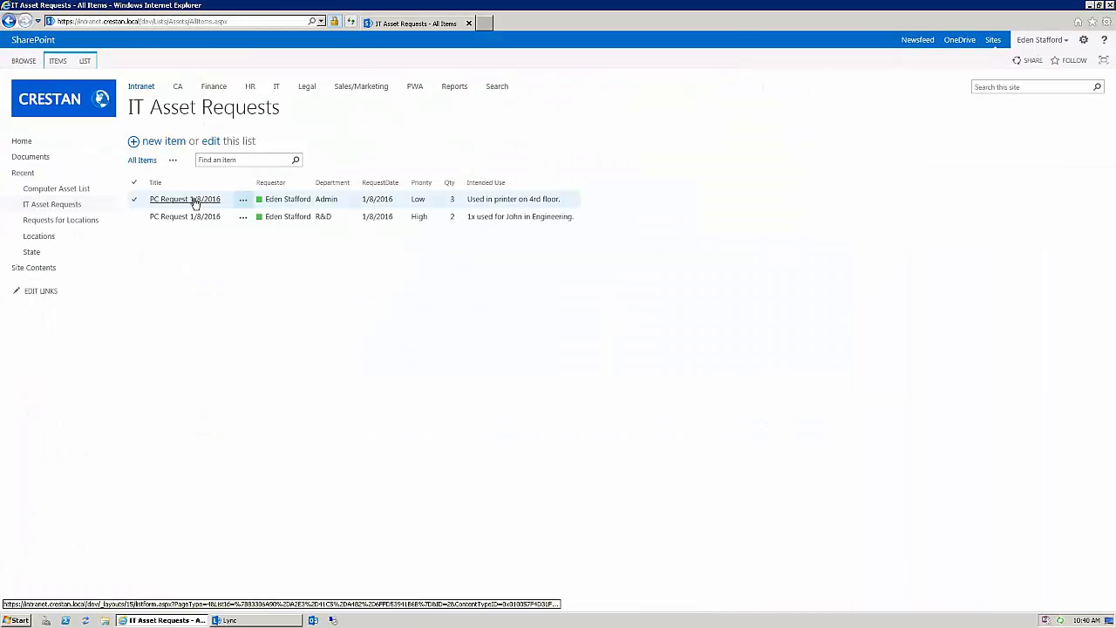
- Open the first PC Request 1/8/2016 (Admin) item and export it with Print to PDF
click(184, 198)
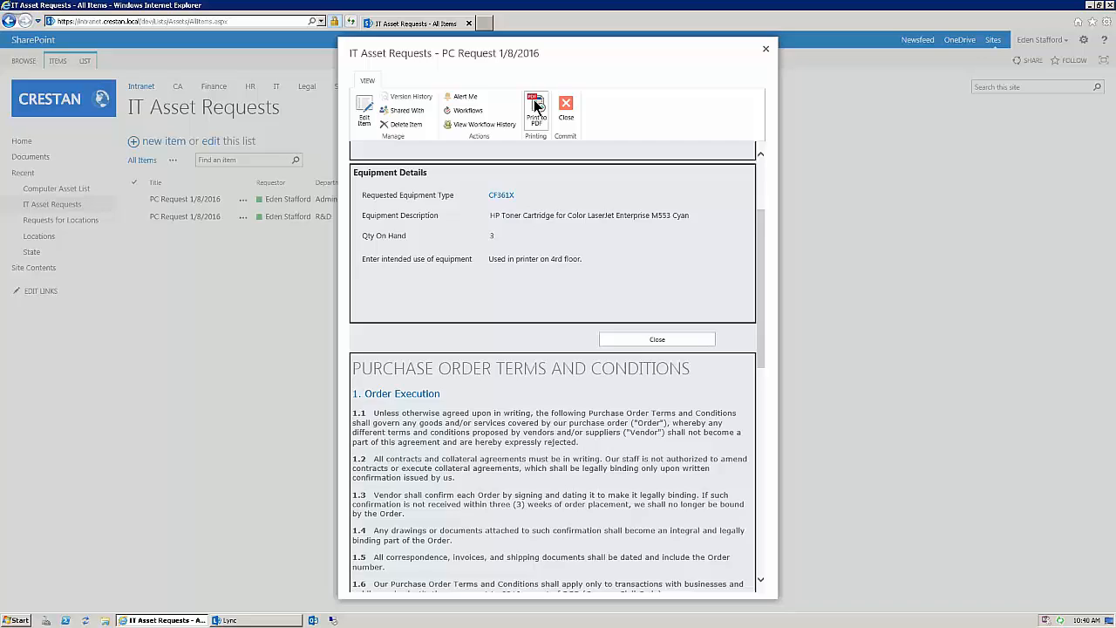
click(536, 109)
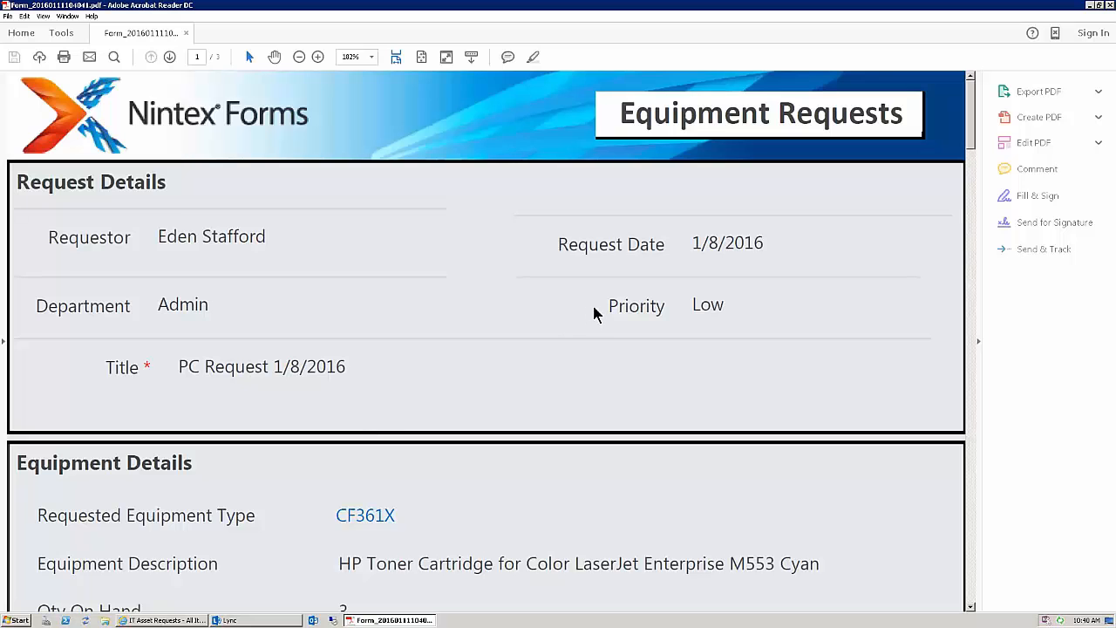
- Zoom out to about 58% and scroll the pages to confirm the terms start on their own page
click(298, 56)
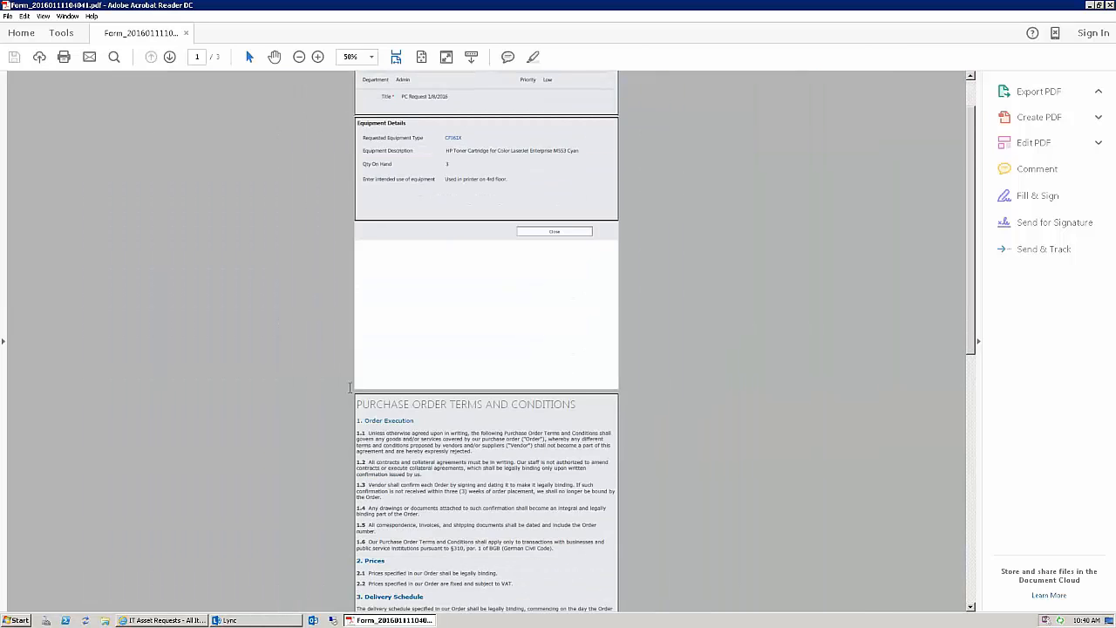
click(1039, 91)
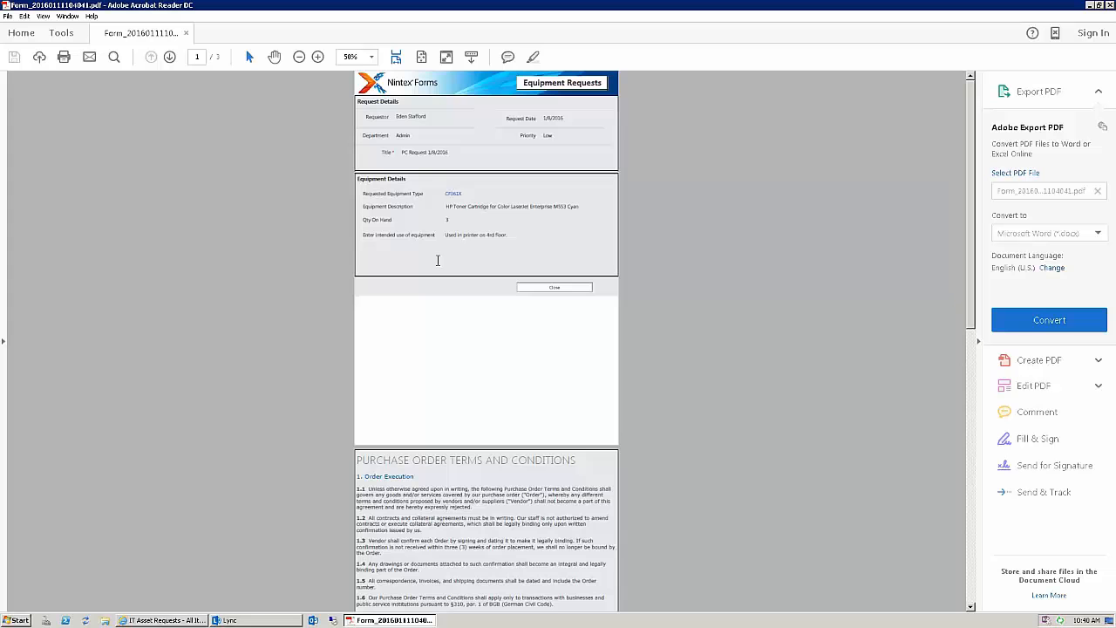
scroll(down, 3)
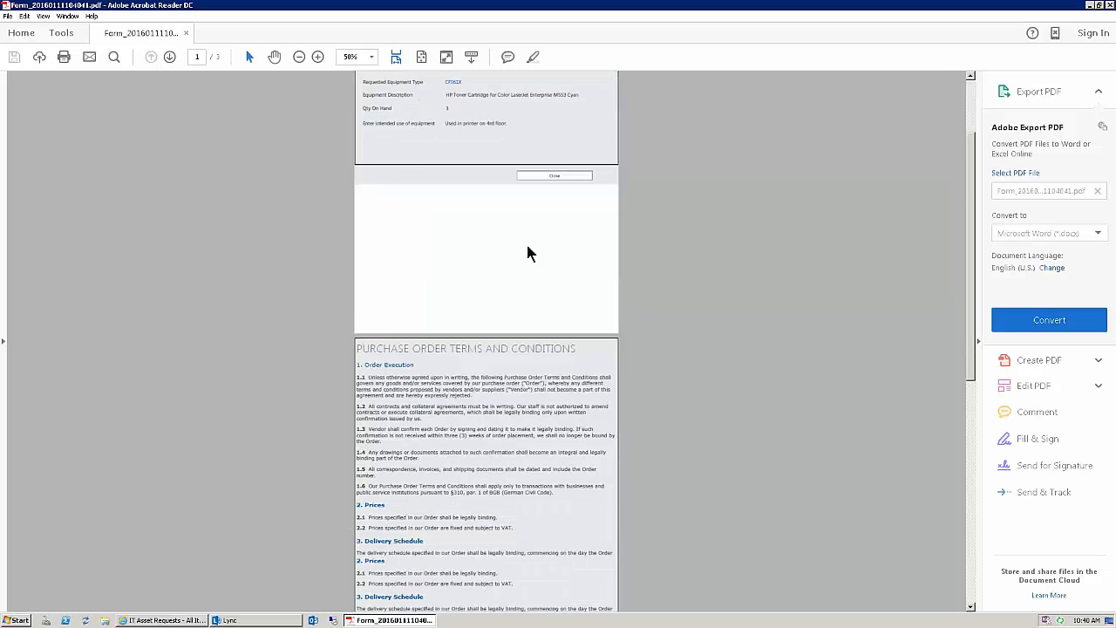
scroll(down, 3)
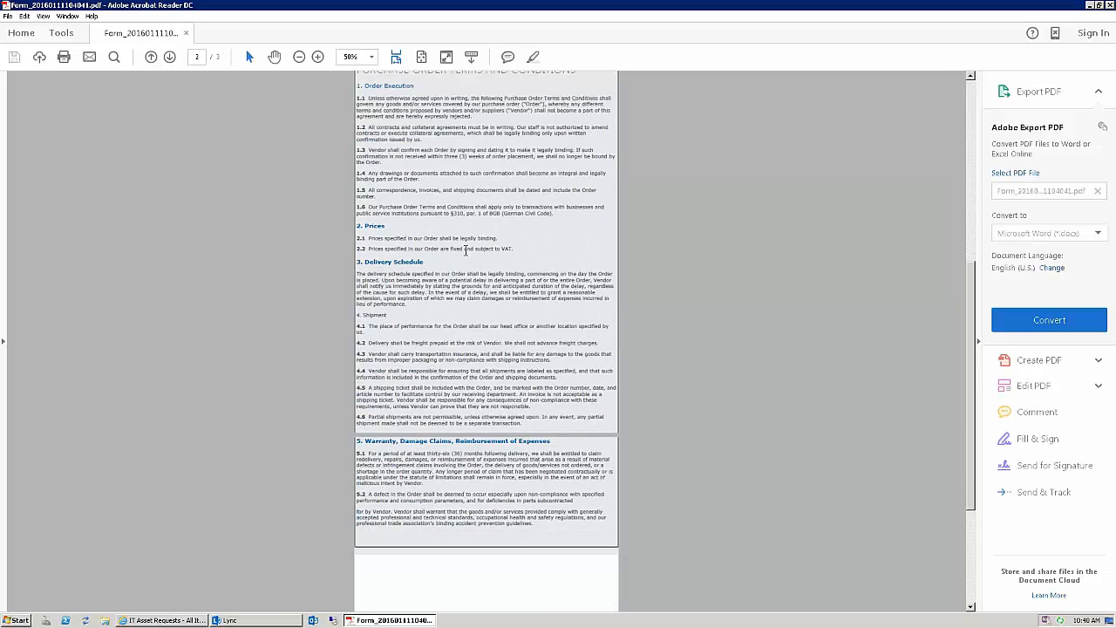
scroll(down, 3)
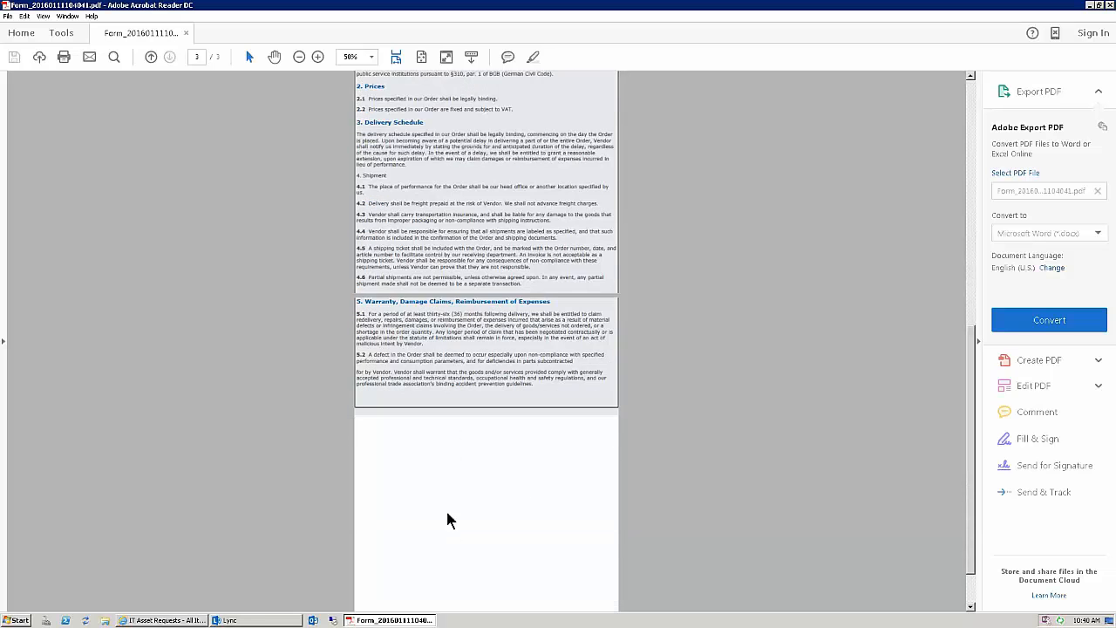
scroll(up, 3)
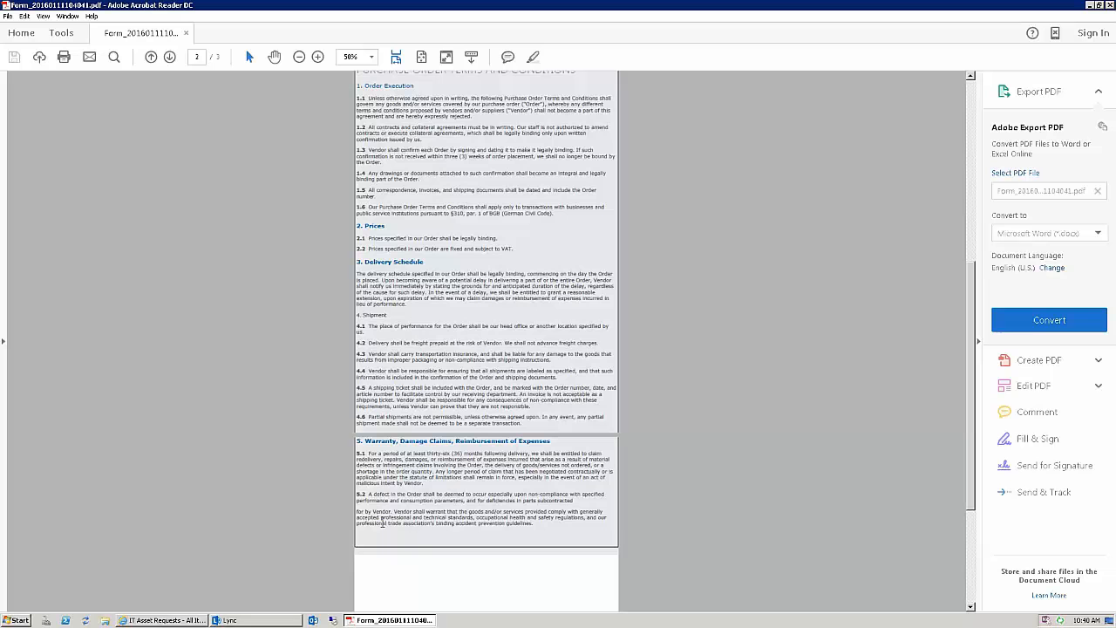
mouse_move(268, 433)
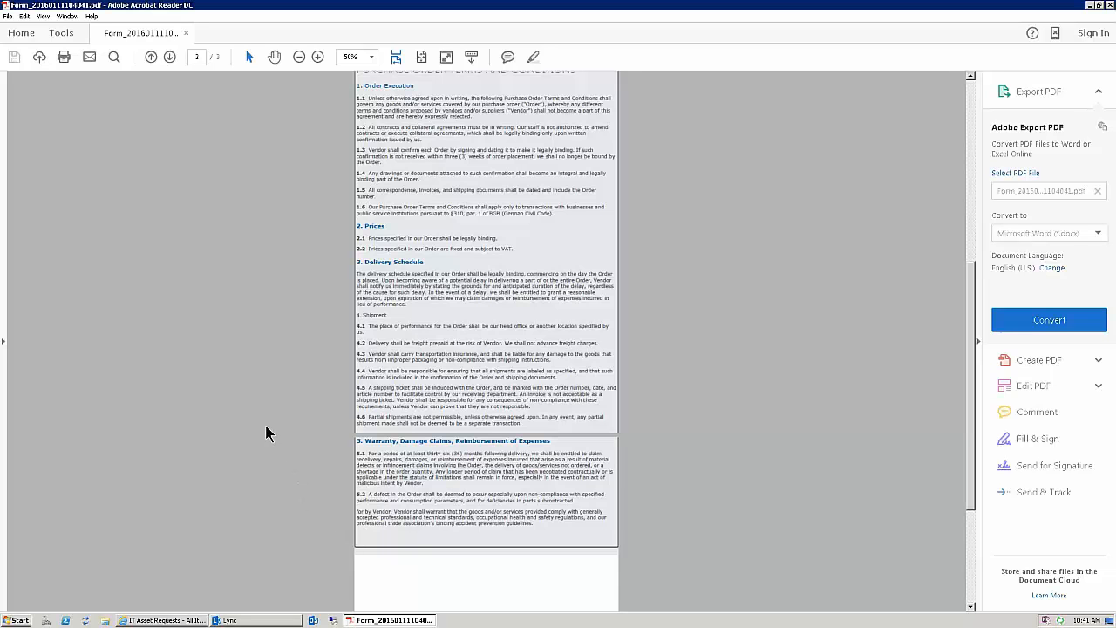
scroll(up, 3)
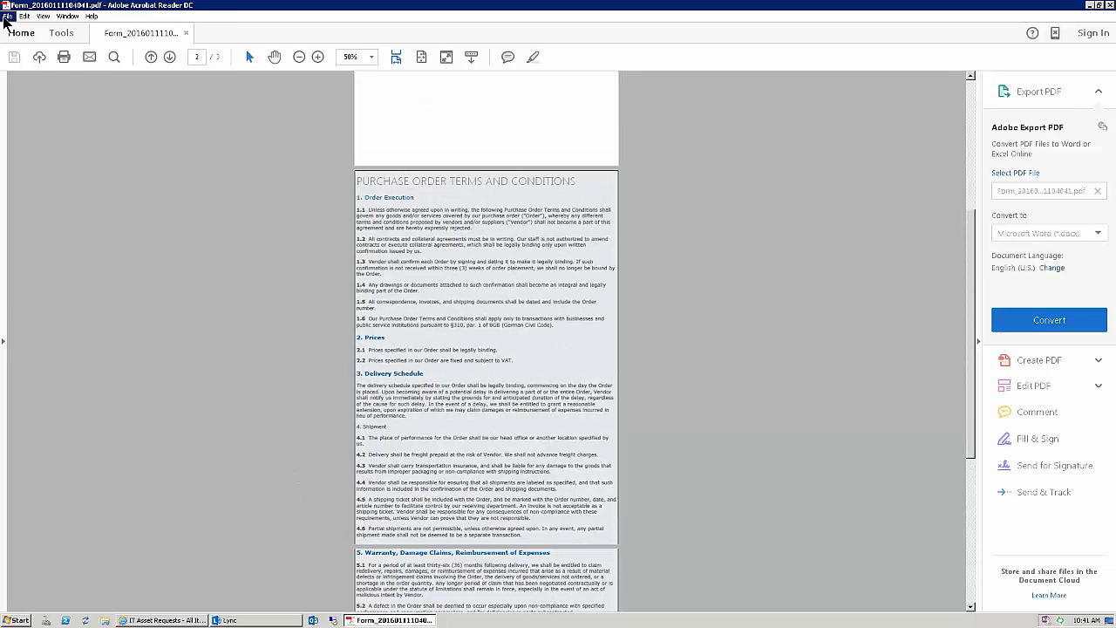
- Step through the three-page print preview and cancel without printing
click(63, 56)
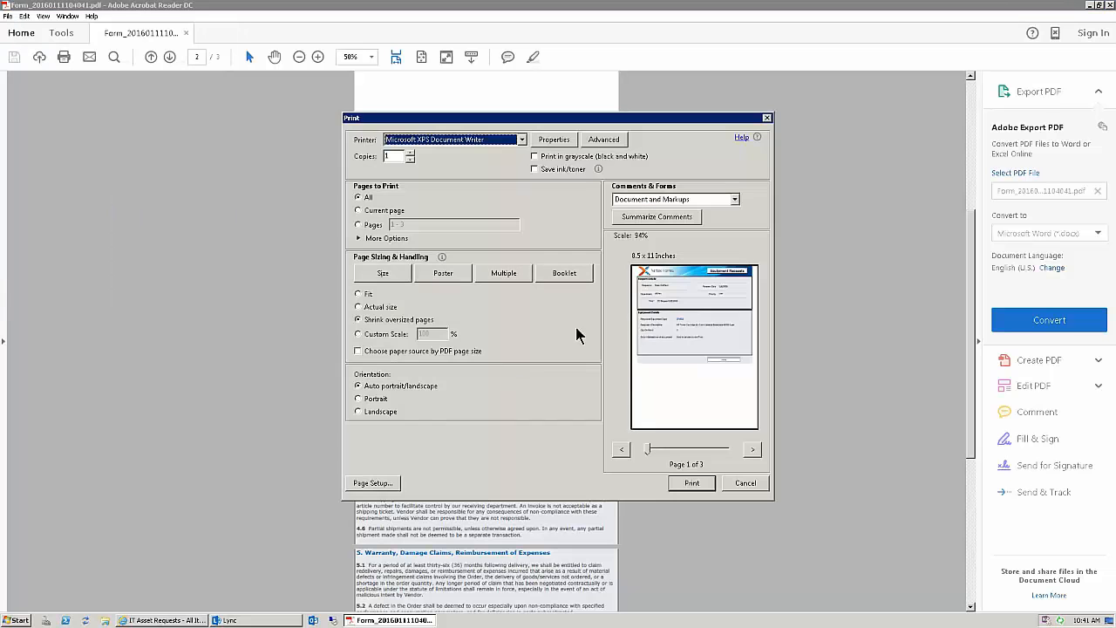
click(752, 450)
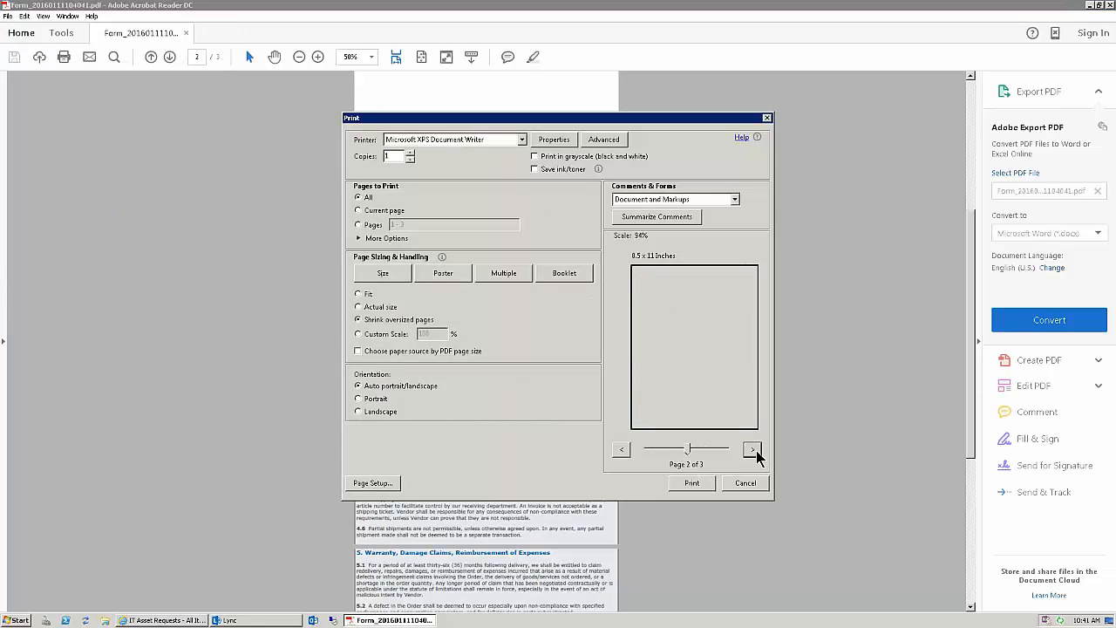
click(752, 450)
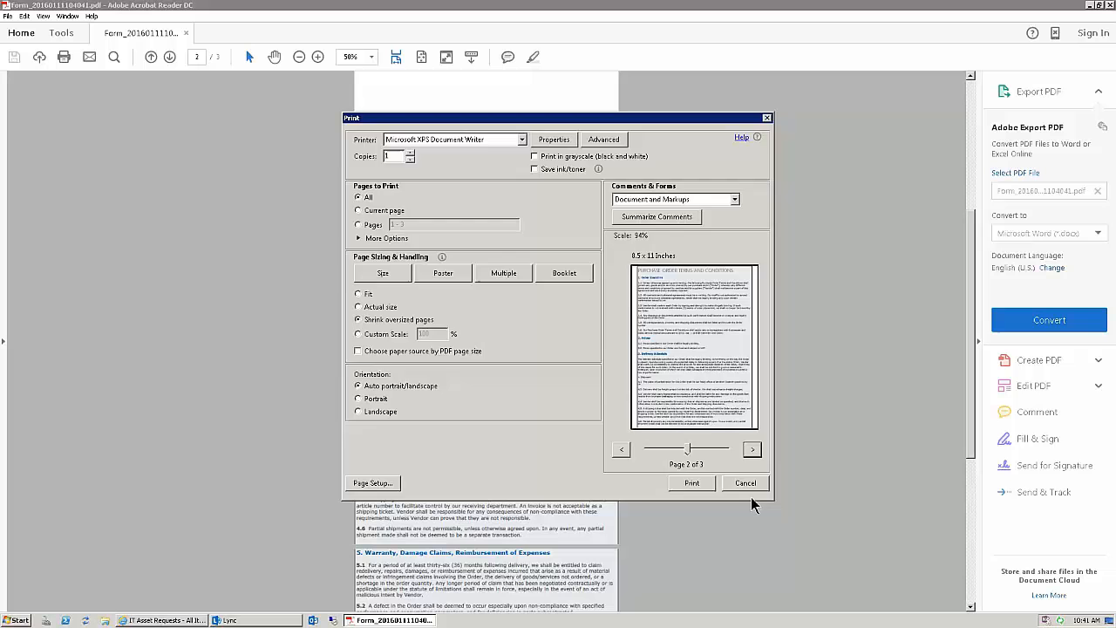
click(9, 16)
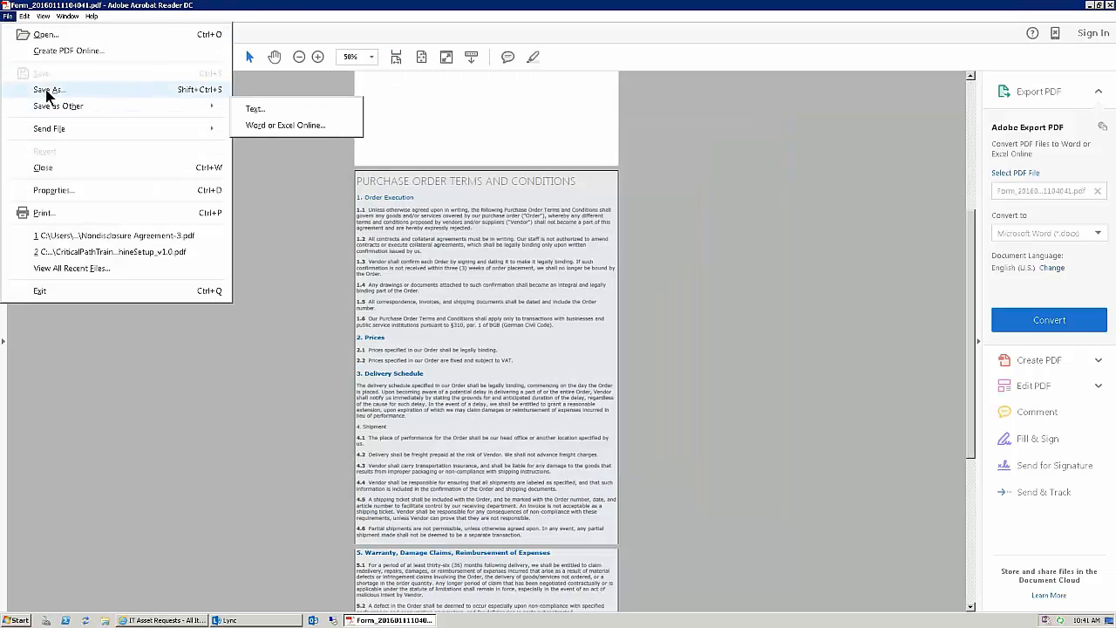
- Cancel Save As, close Acrobat and the request item, returning to IT Asset Requests
click(47, 90)
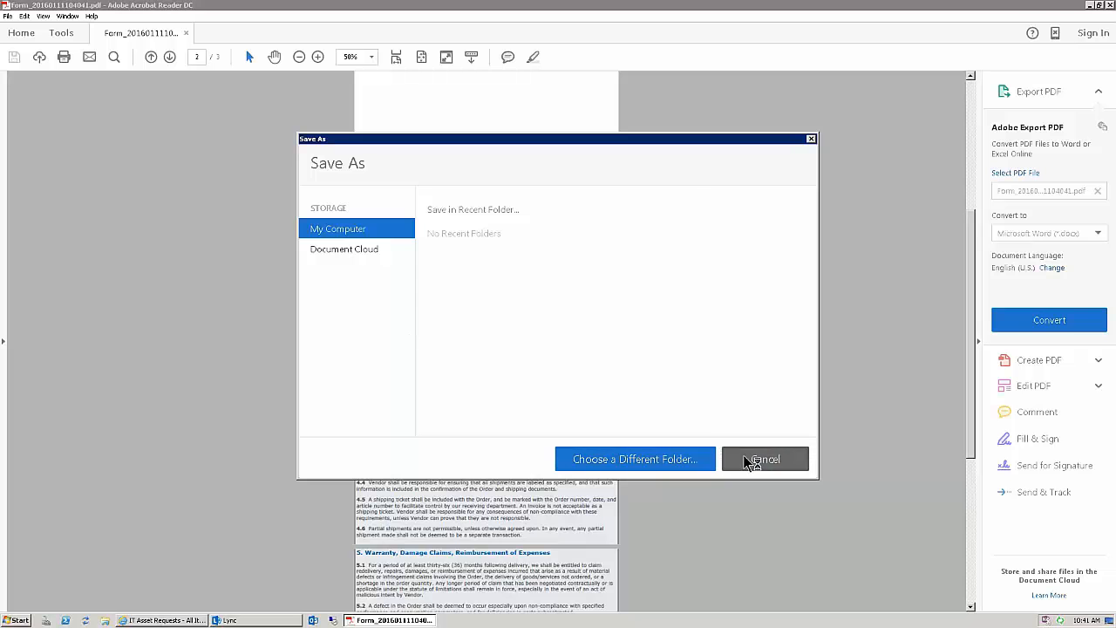
click(764, 459)
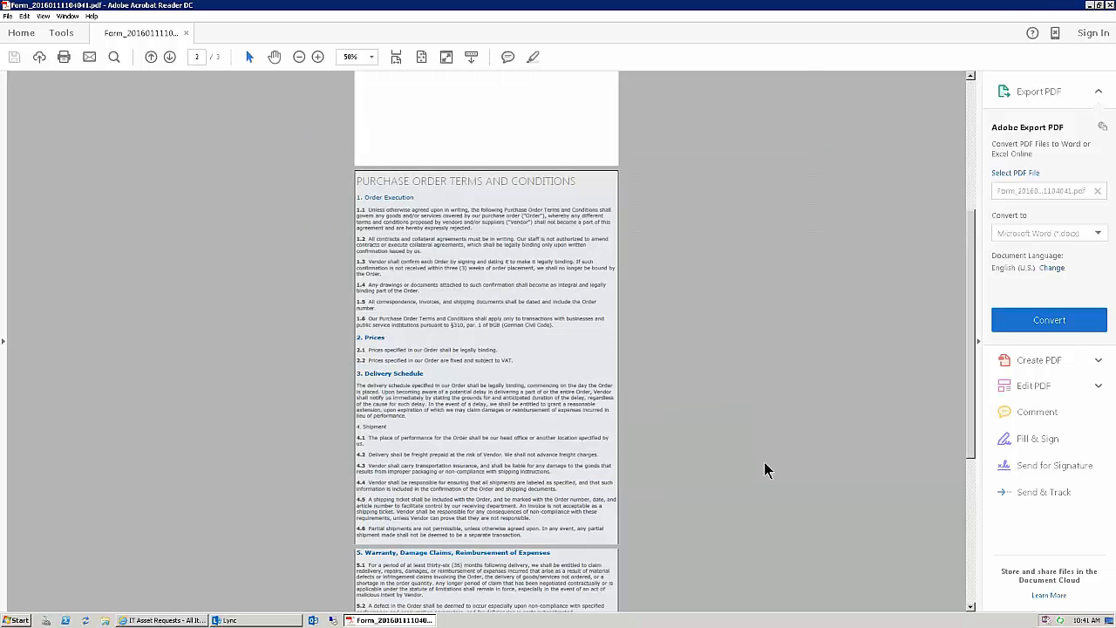
mouse_move(764, 457)
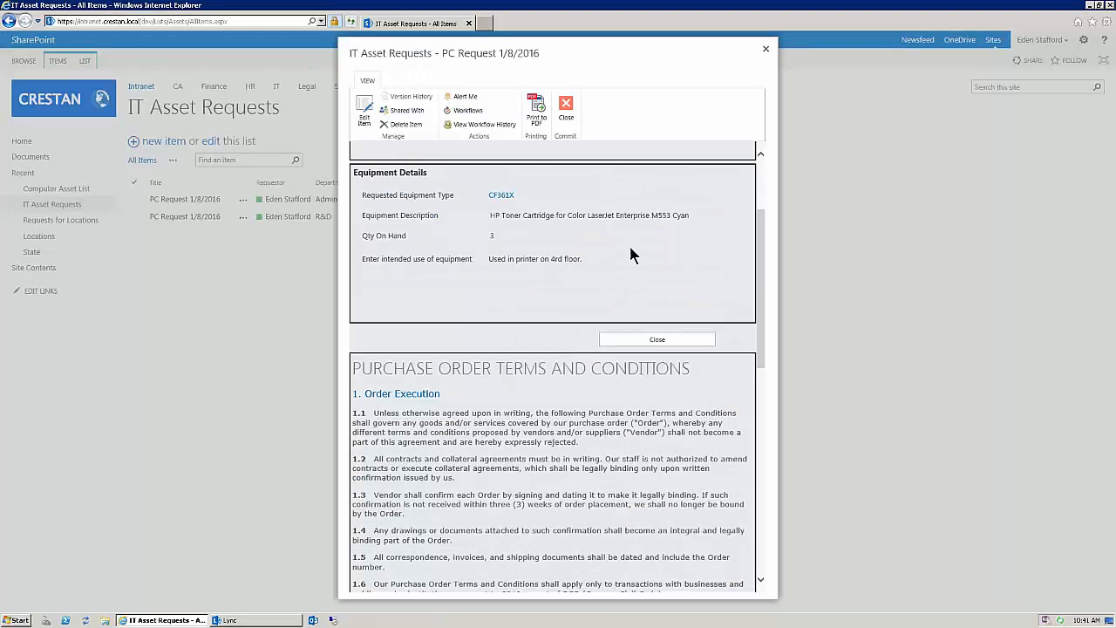
click(658, 338)
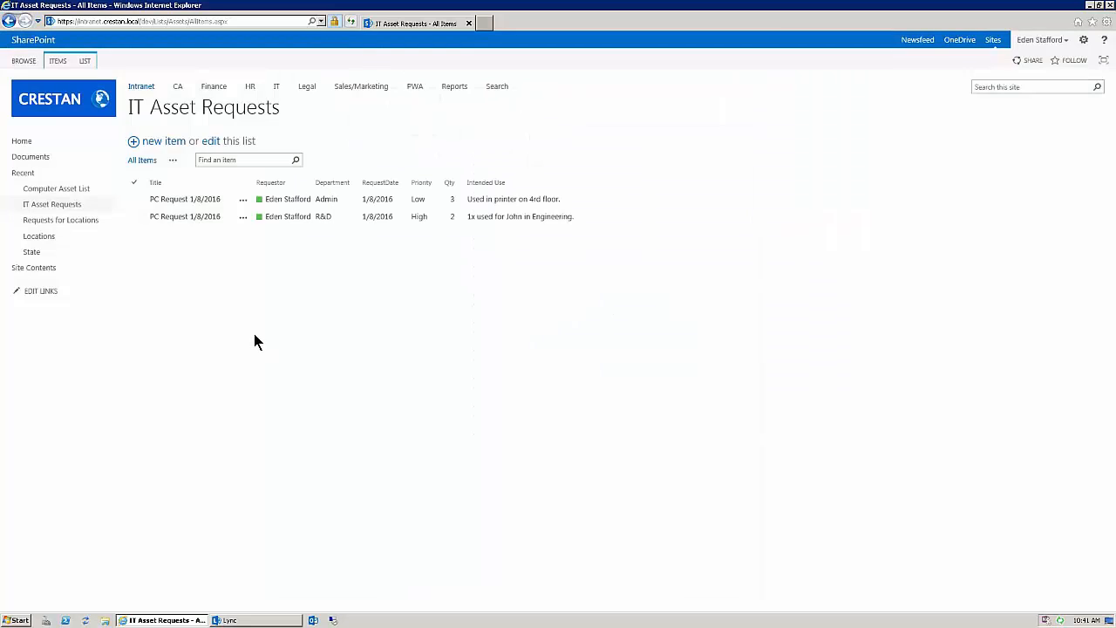